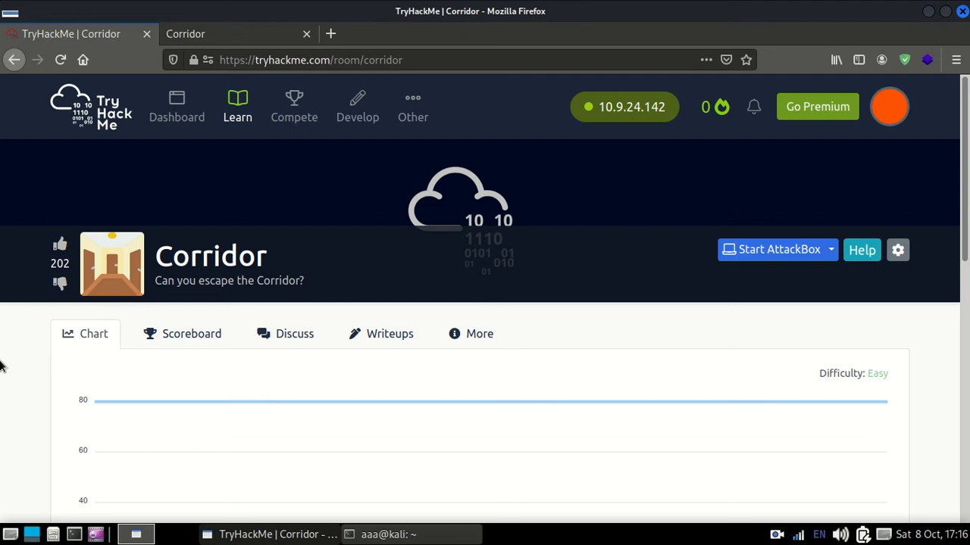
pyautogui.moveTo(210, 280)
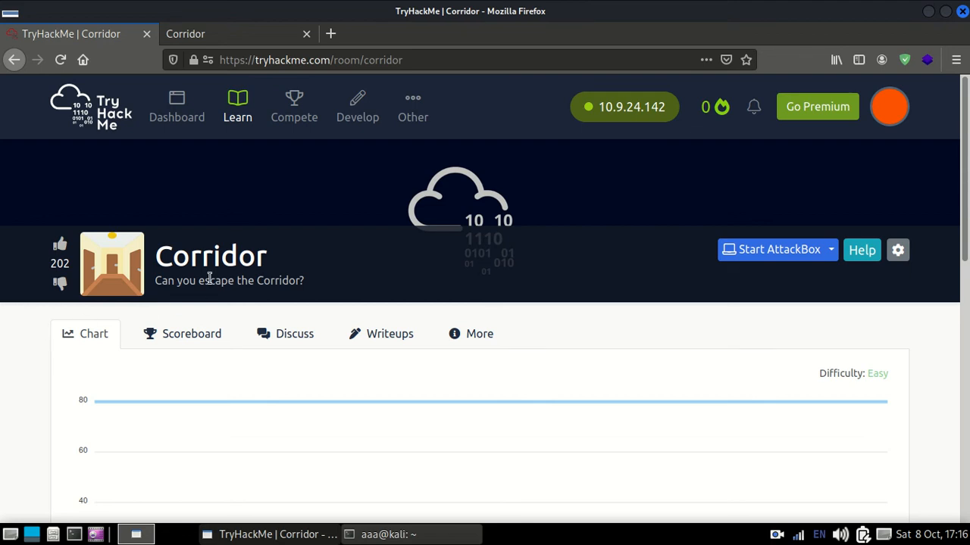
pyautogui.moveTo(219, 260)
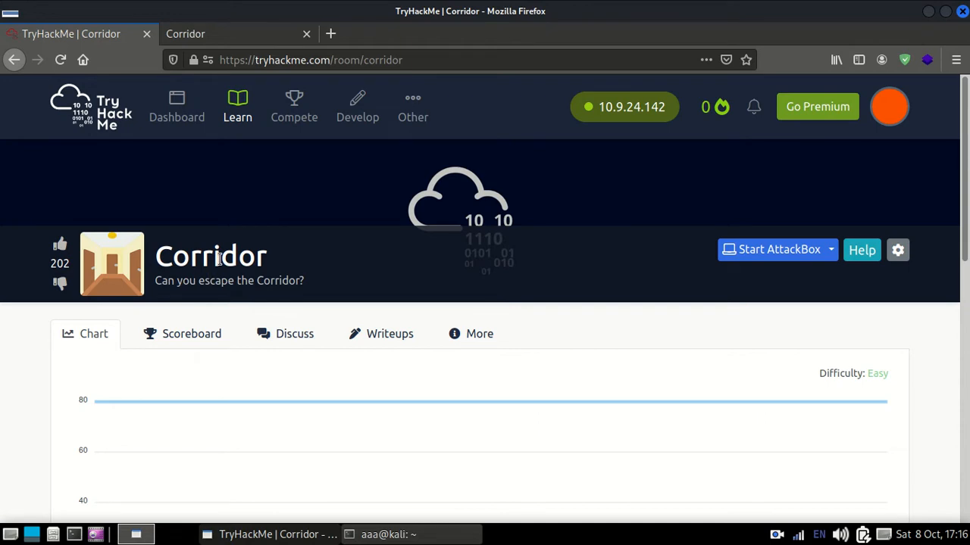
pyautogui.moveTo(307, 269)
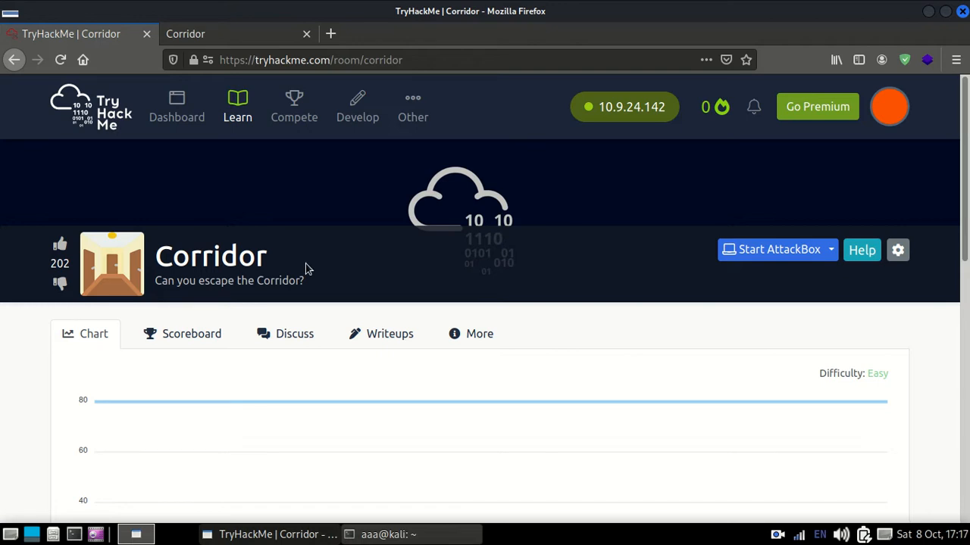
# - Scroll the corridor page and select the Corridor site's address
pyautogui.scroll(-3)
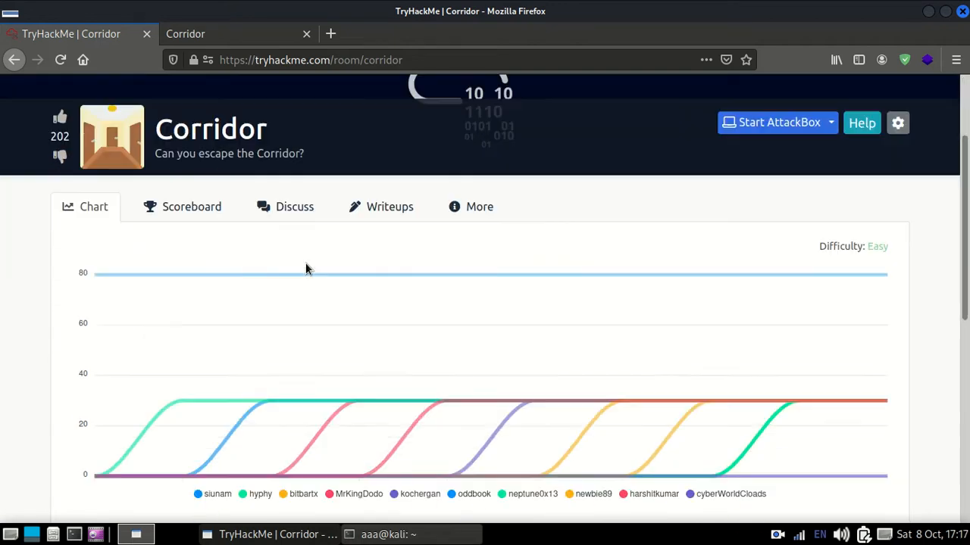
pyautogui.scroll(-3)
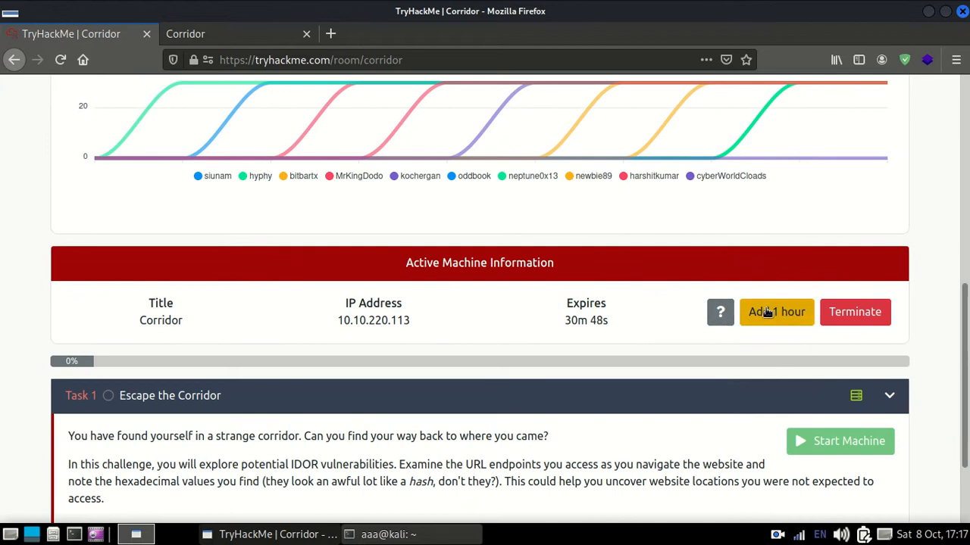
pyautogui.moveTo(506, 353)
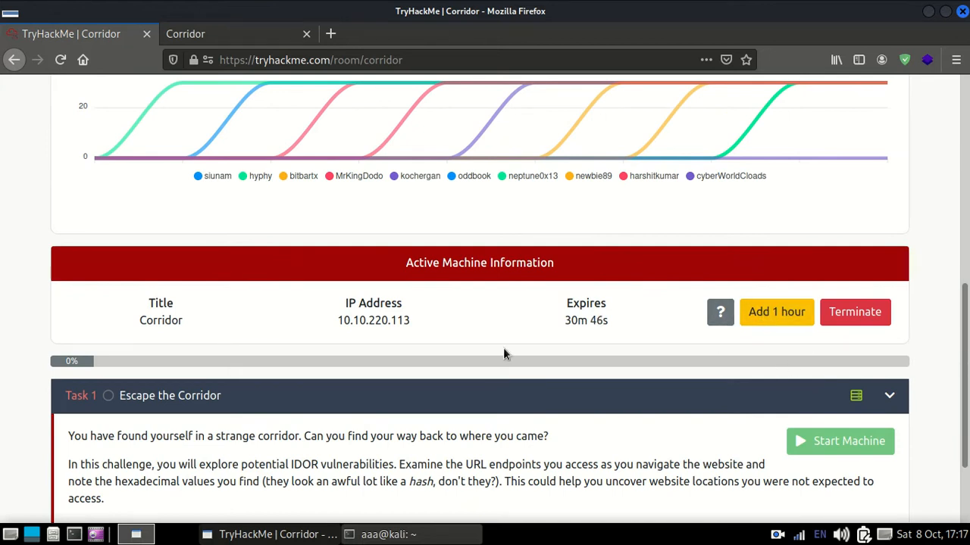
pyautogui.scroll(-3)
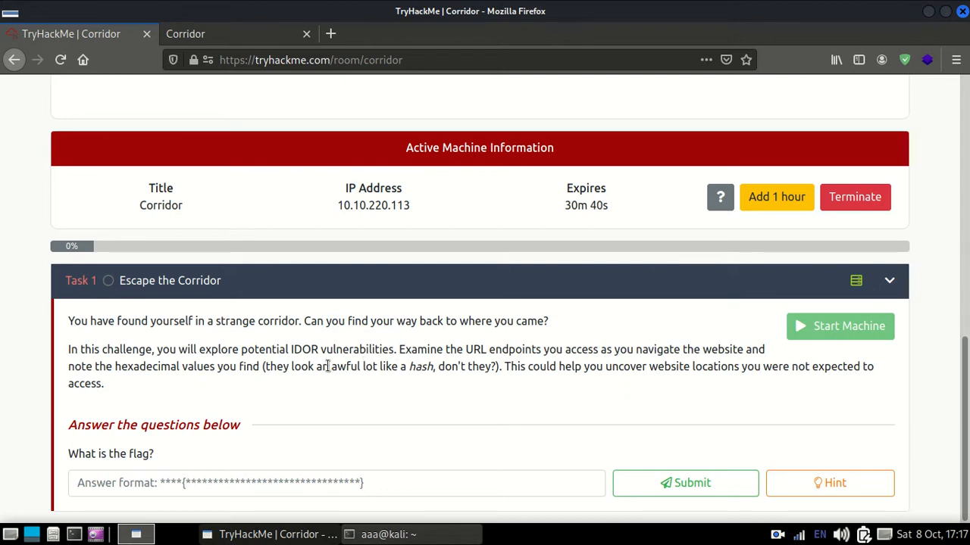
pyautogui.moveTo(68, 350); pyautogui.dragTo(103, 383)
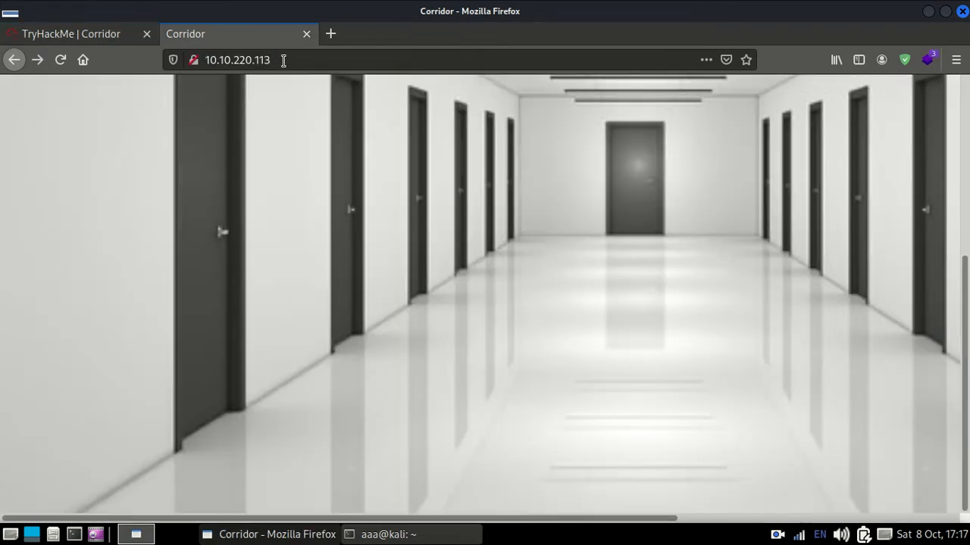
pyautogui.click(72, 33)
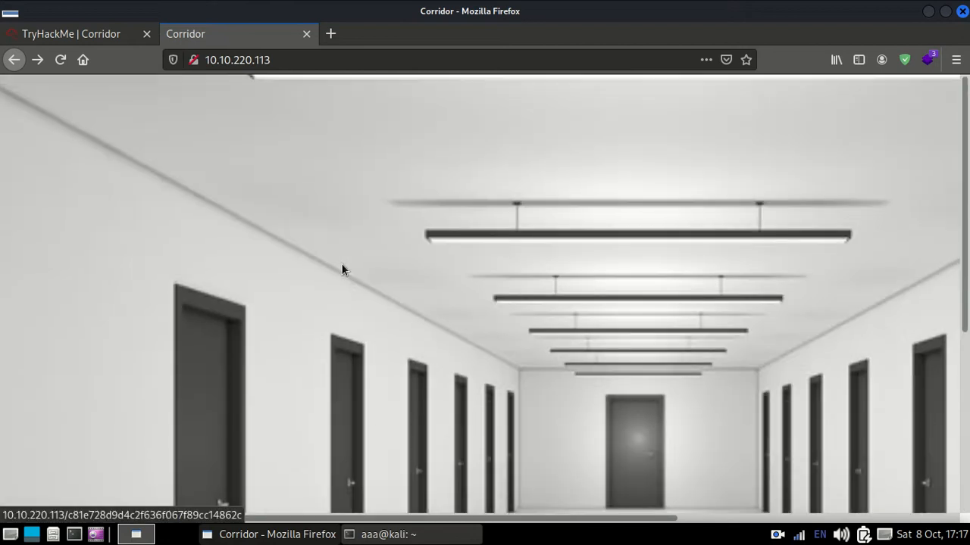
# - Load 10.10.220.113 in a new tab and enter the door at the corridor's end
pyautogui.scroll(-3)
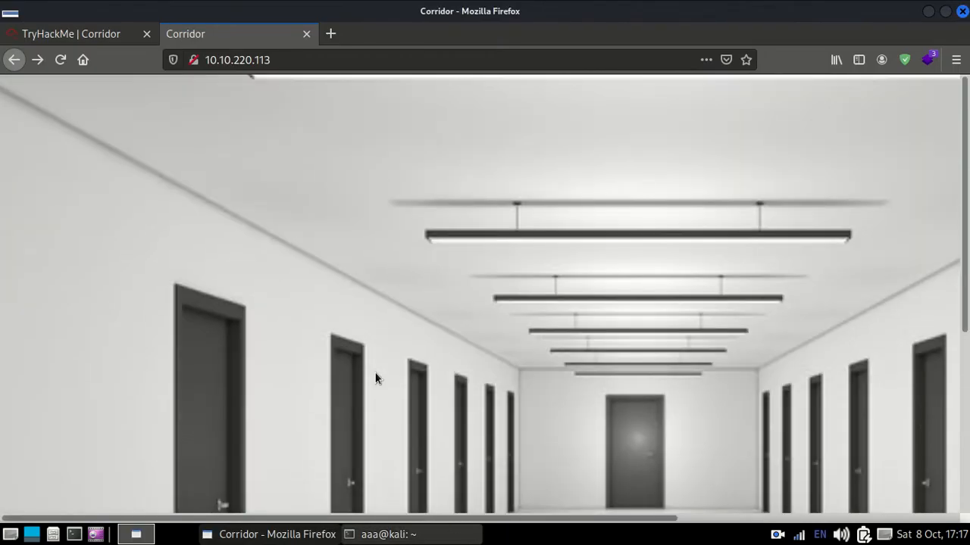
pyautogui.scroll(-3)
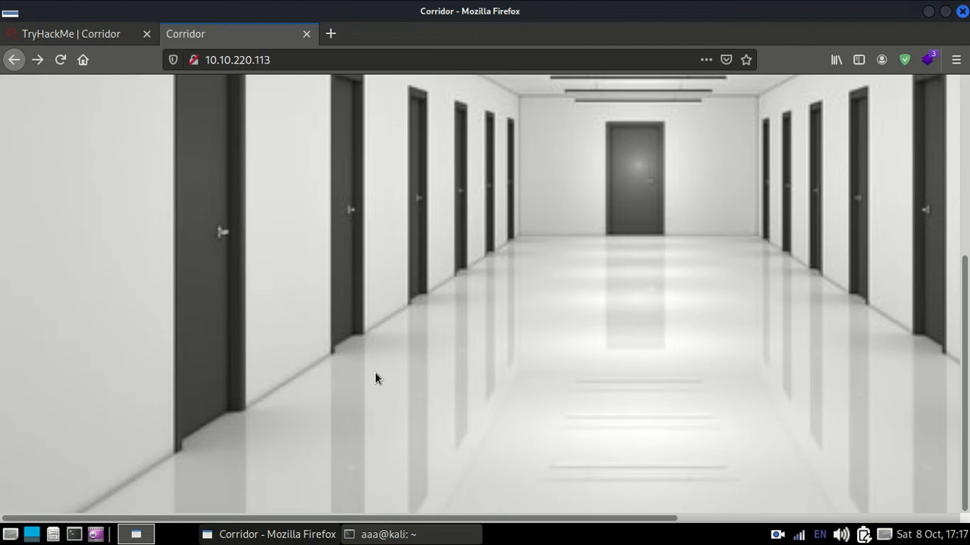
pyautogui.moveTo(434, 475)
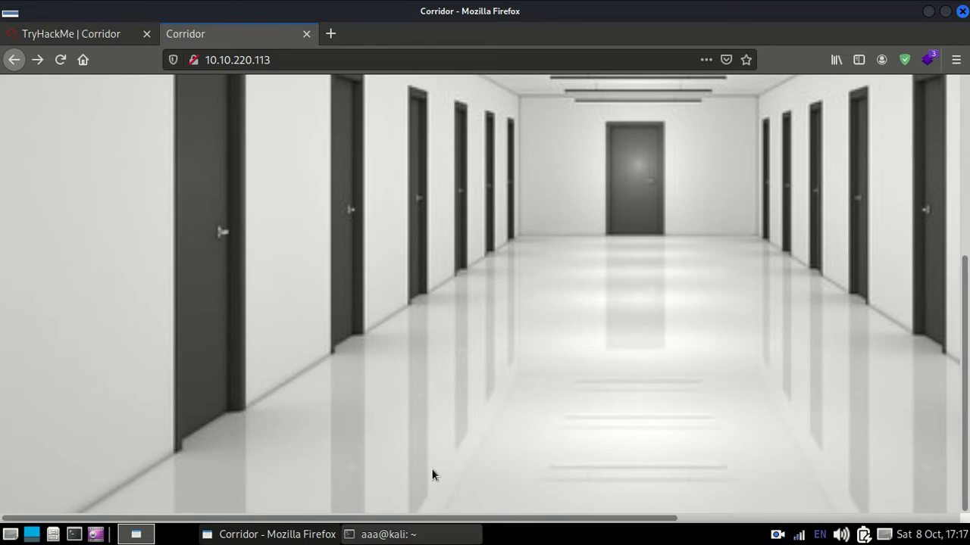
pyautogui.moveTo(435, 240)
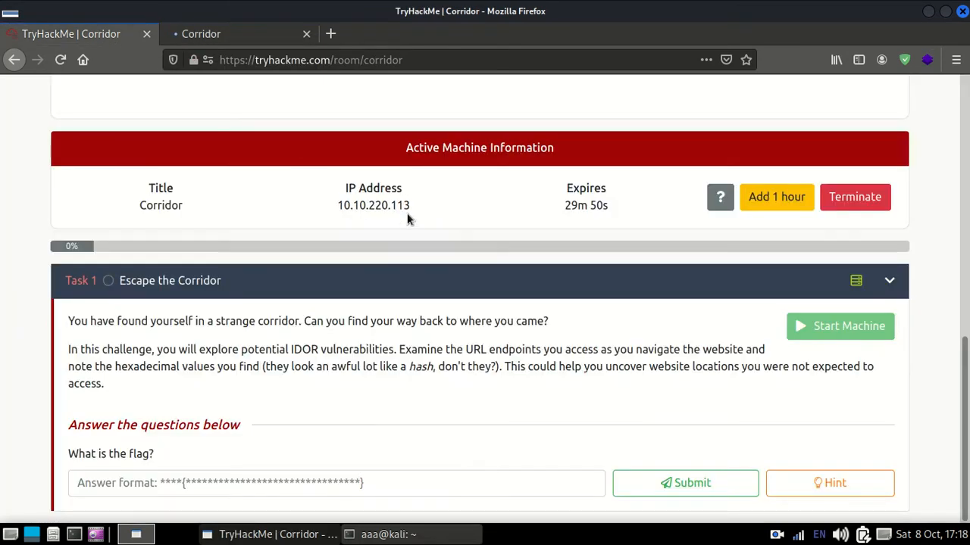
pyautogui.click(331, 33)
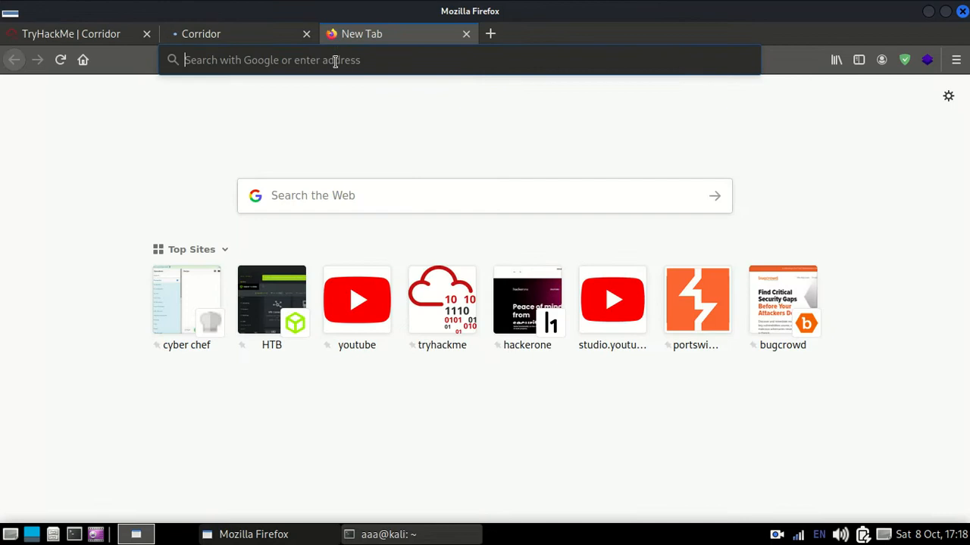
pyautogui.write('10.10.220.113/c4ca4238a0b923820dcc509a6f75849b')
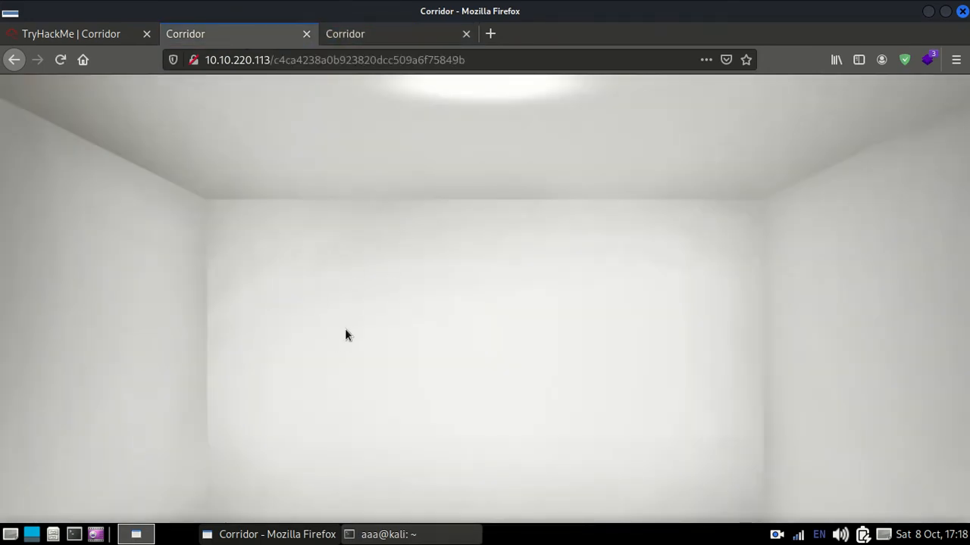
pyautogui.moveTo(223, 127)
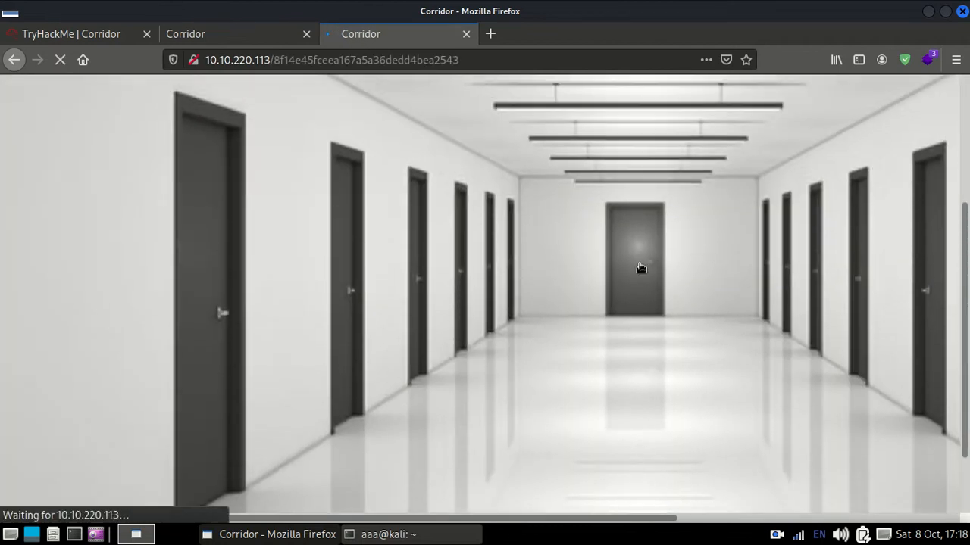
pyautogui.click(634, 265)
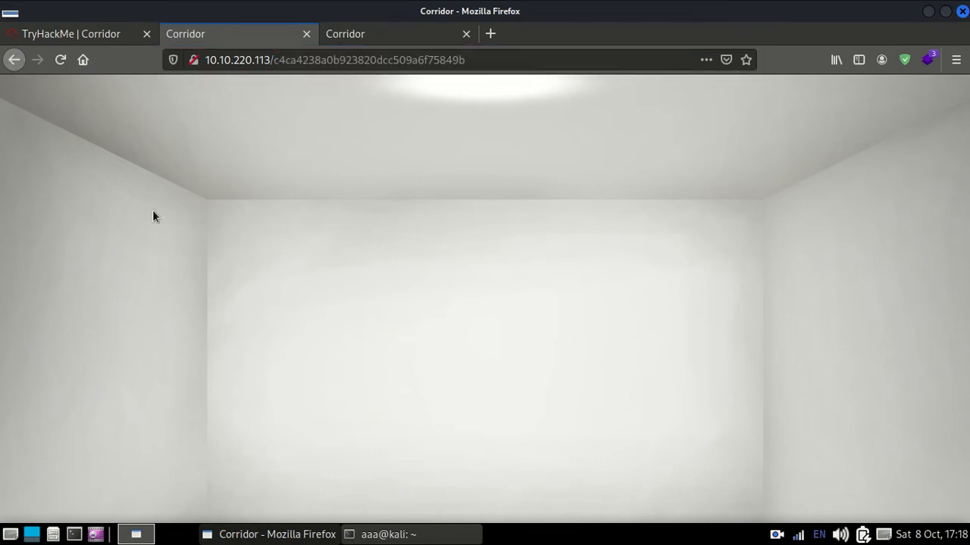
pyautogui.moveTo(473, 54)
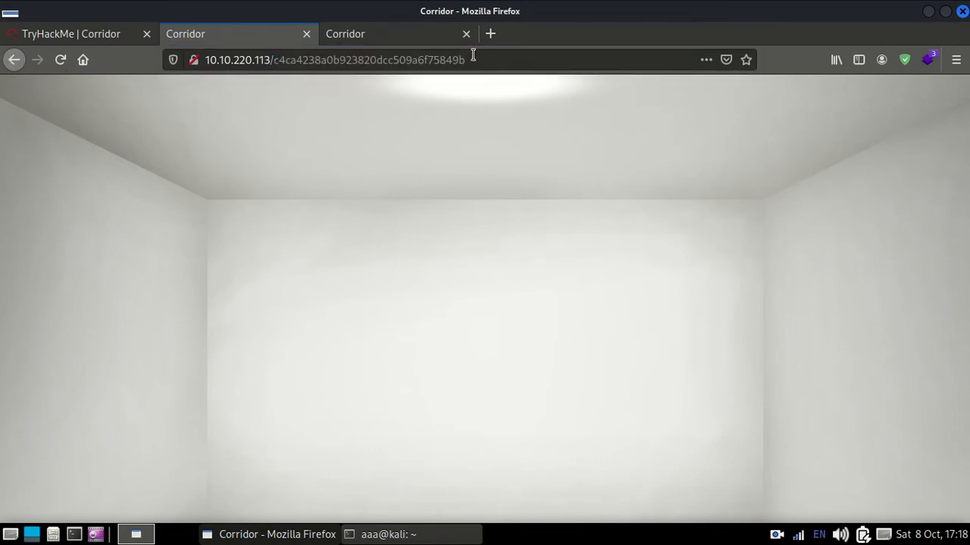
pyautogui.moveTo(298, 143)
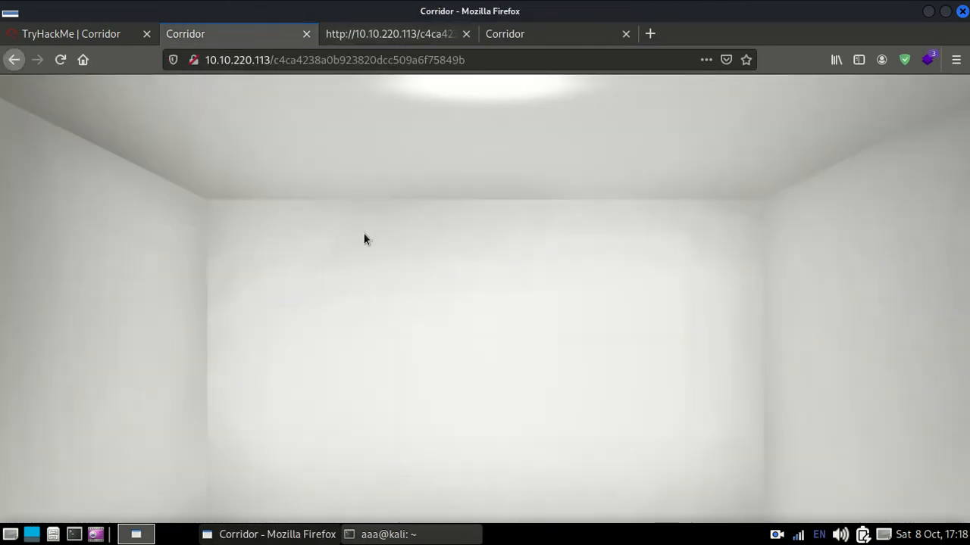
# - View the empty room page's source, then close those source tabs
pyautogui.rightClick(364, 239)
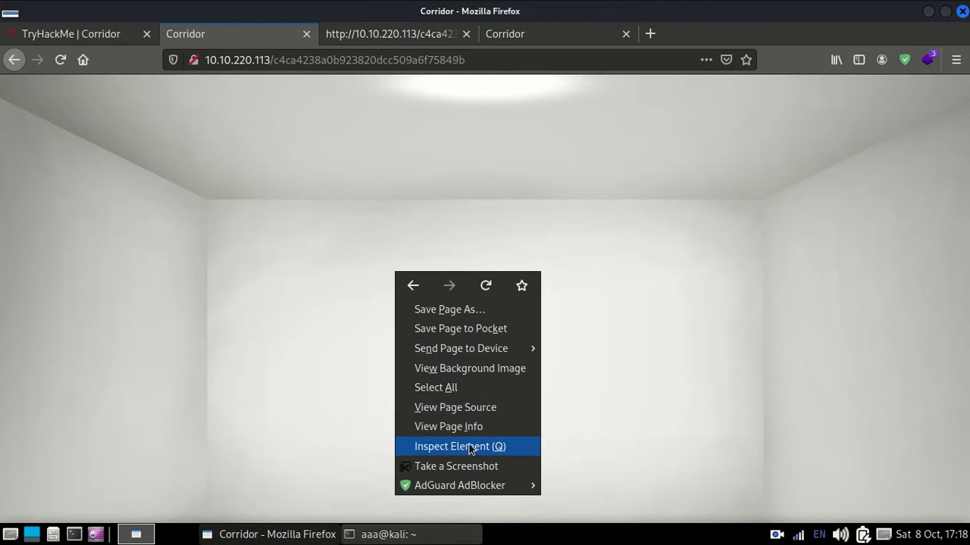
pyautogui.click(454, 408)
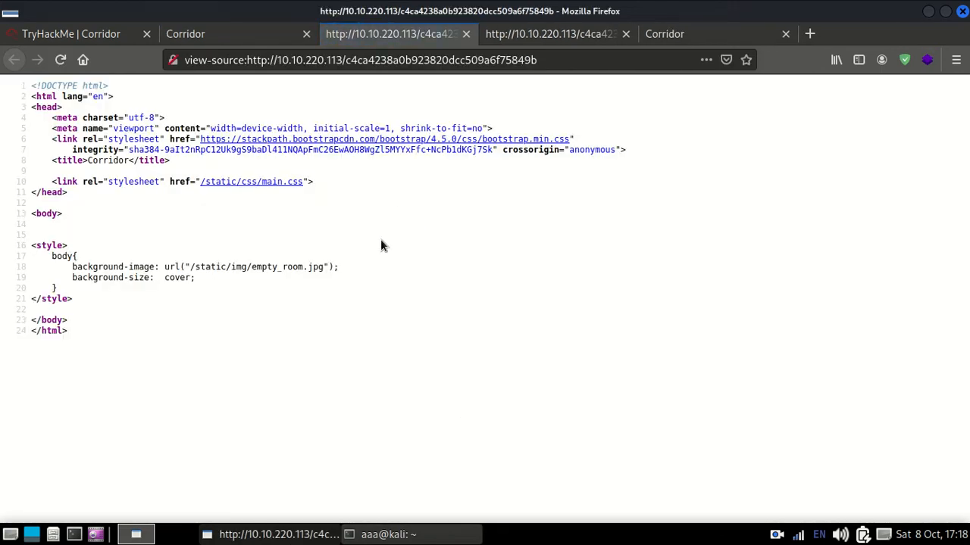
pyautogui.click(549, 33)
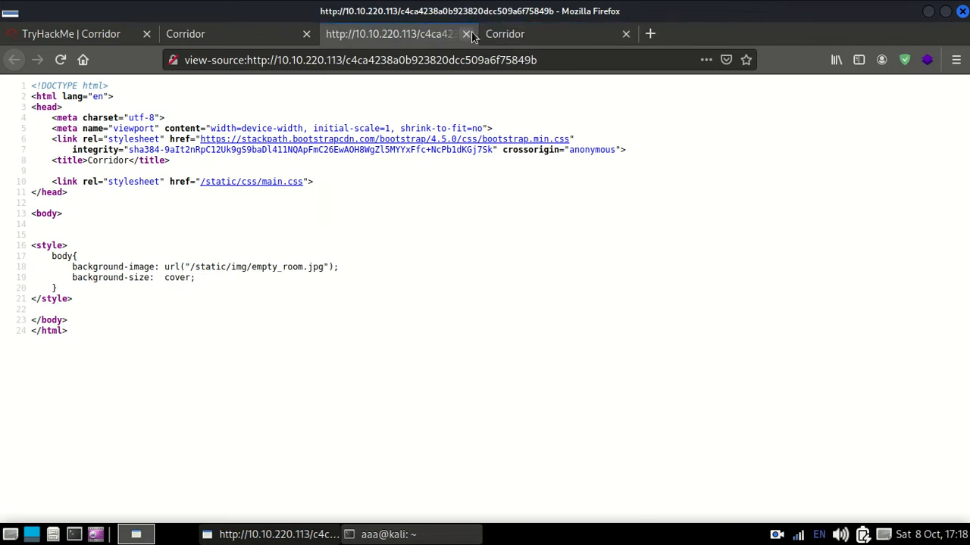
pyautogui.click(185, 33)
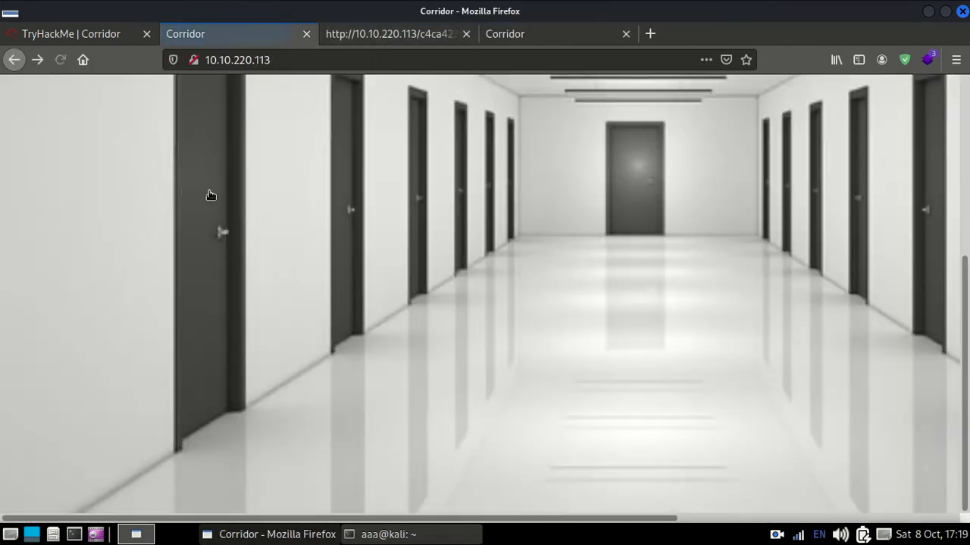
# - Open the corridor page source listing hash-named room links, plus a blank tab
pyautogui.rightClick(210, 195)
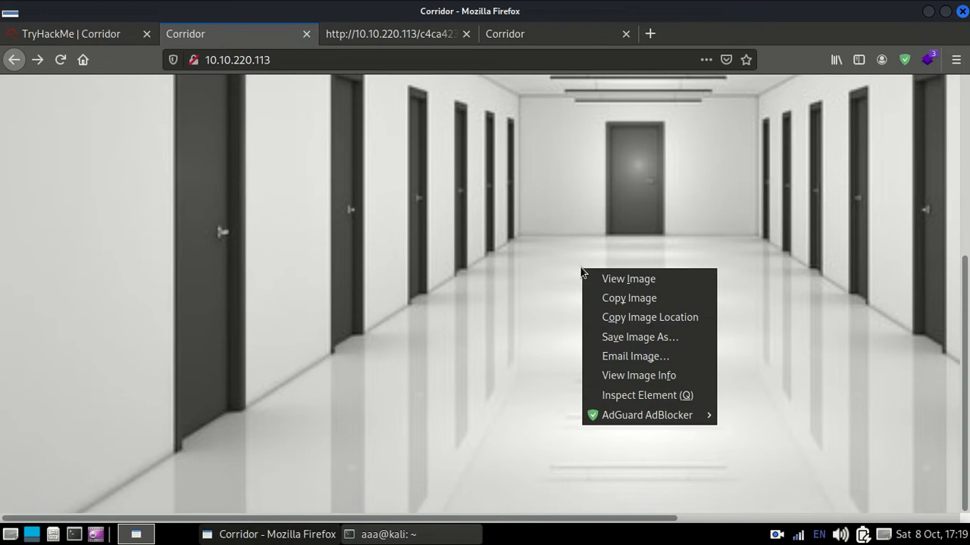
pyautogui.moveTo(647, 395)
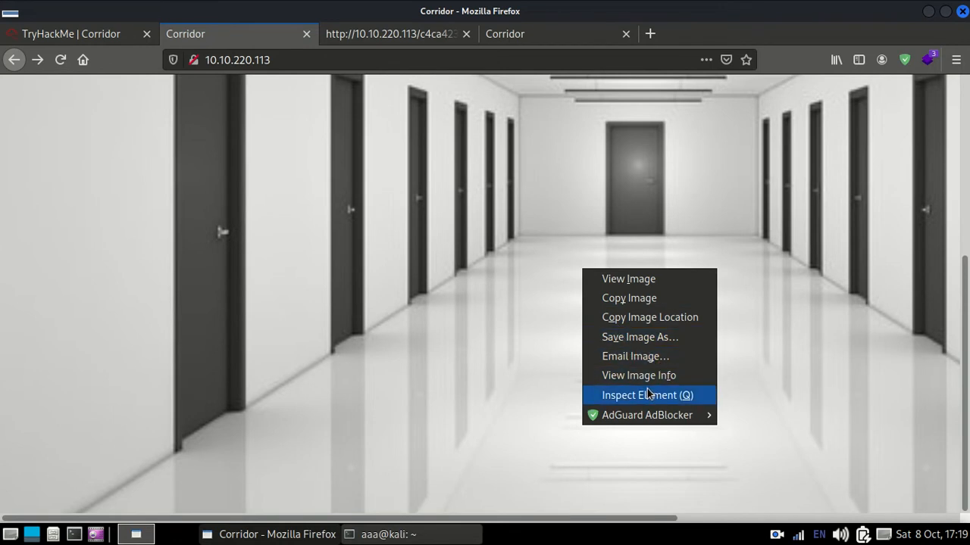
pyautogui.moveTo(643, 356)
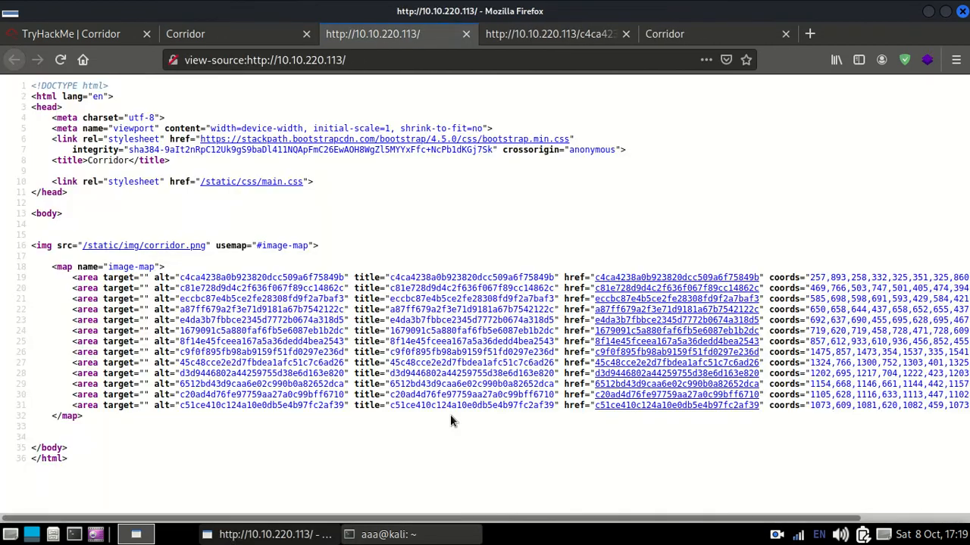
pyautogui.hscroll(3)
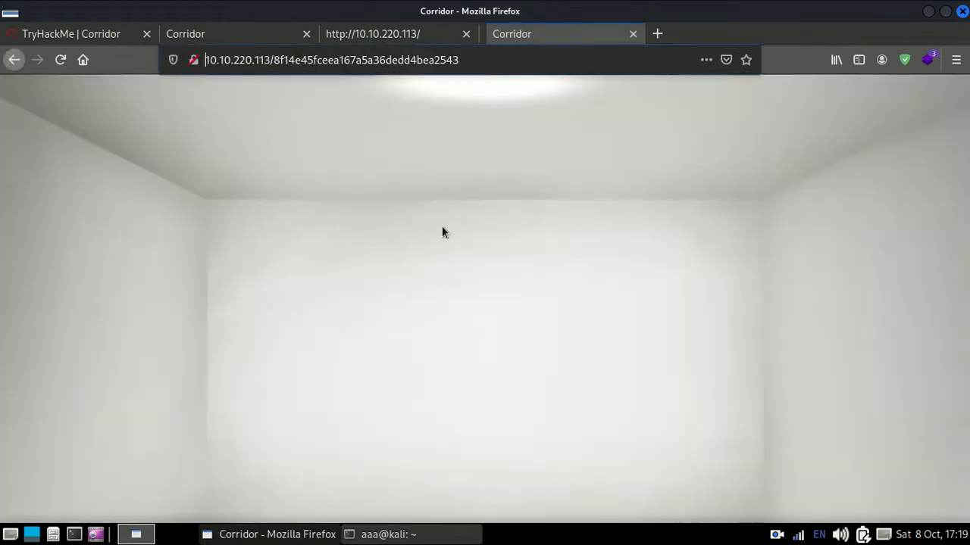
pyautogui.click(372, 33)
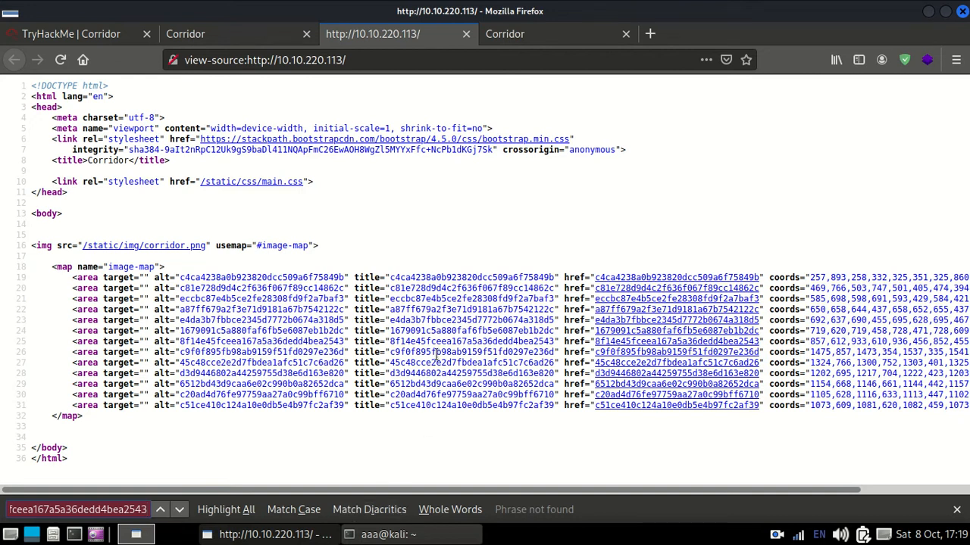
pyautogui.click(235, 33)
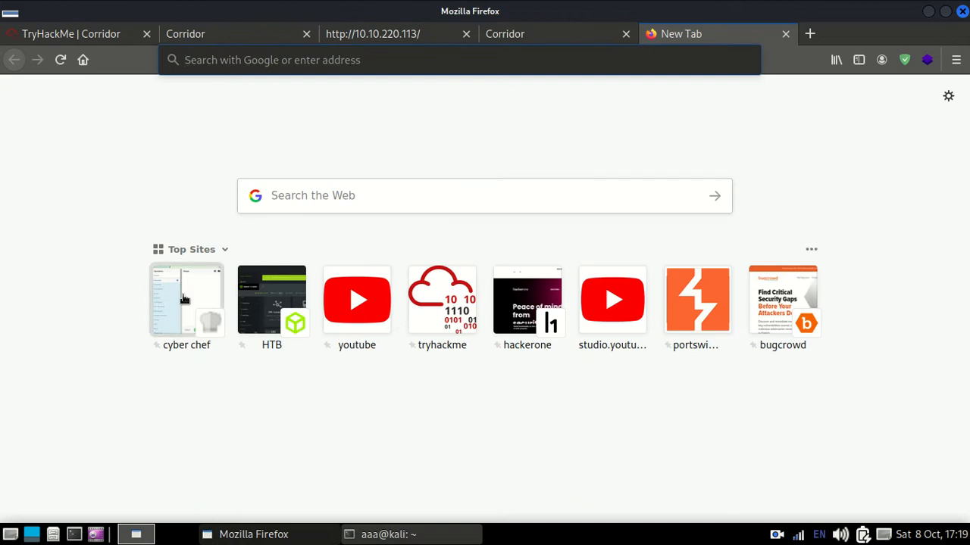
# - Open CyberChef and paste room hash 8f14e45fceea167a5a36dedd4bea2543 as input
pyautogui.click(187, 300)
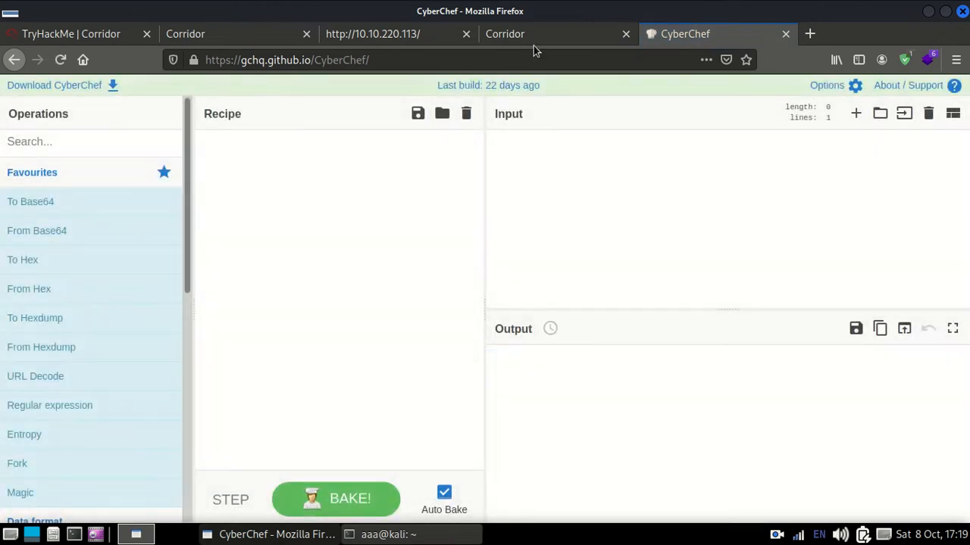
pyautogui.click(504, 33)
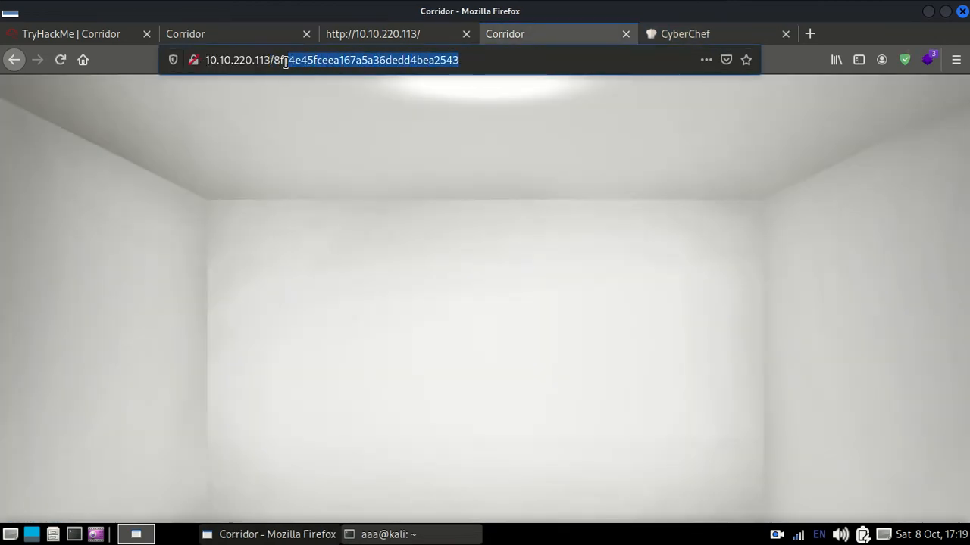
pyautogui.click(684, 33)
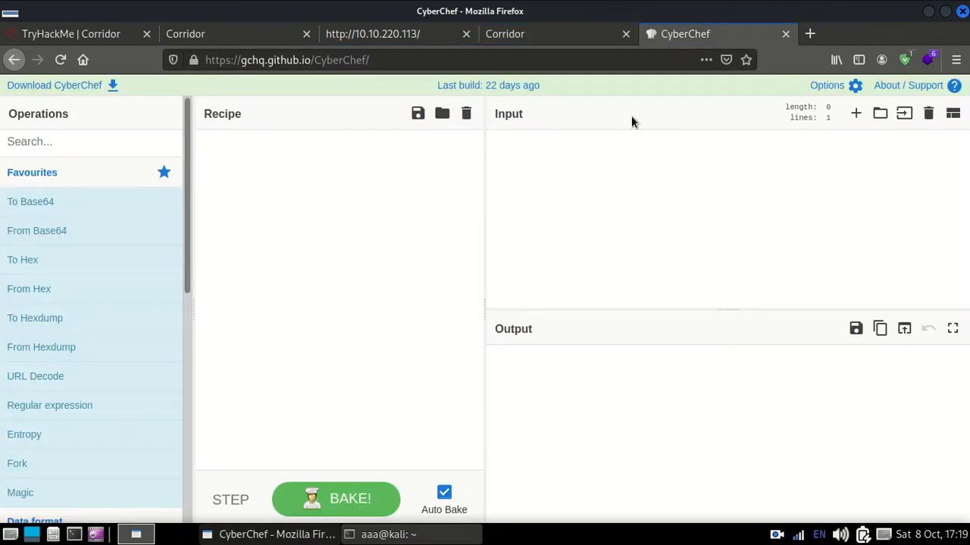
pyautogui.write('8f14e45fceea167a5a36dedd4bea2543')
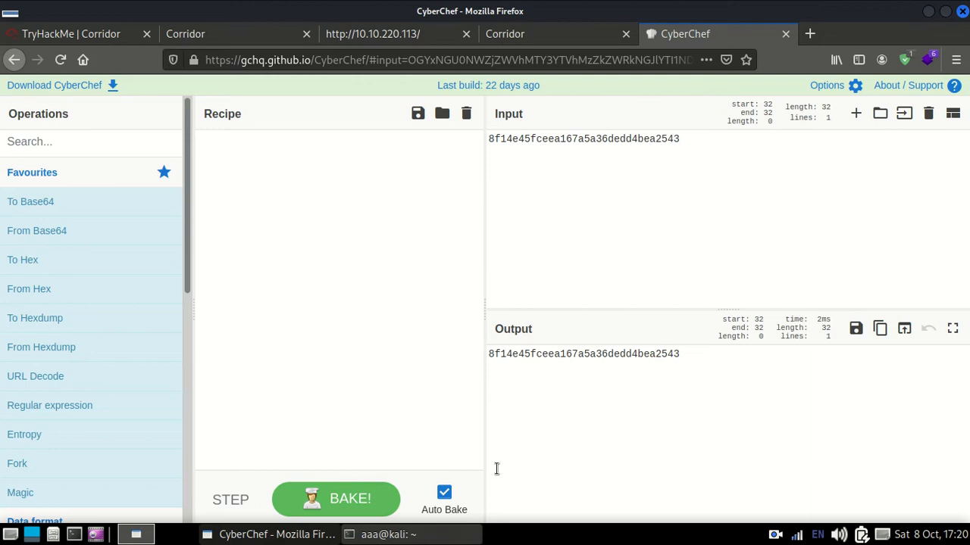
pyautogui.moveTo(36, 230)
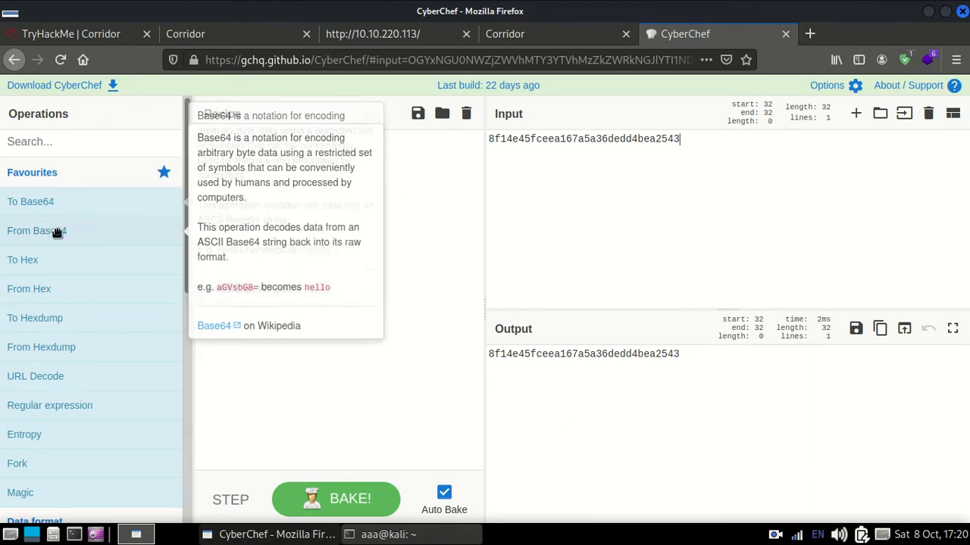
# - Try From Base64 on the hash, then clear it from the recipe
pyautogui.click(36, 231)
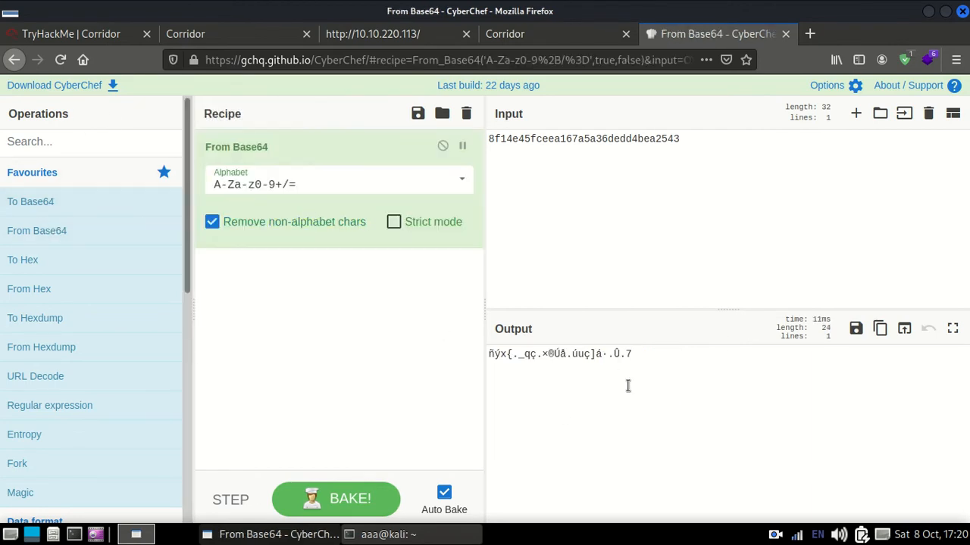
pyautogui.click(466, 113)
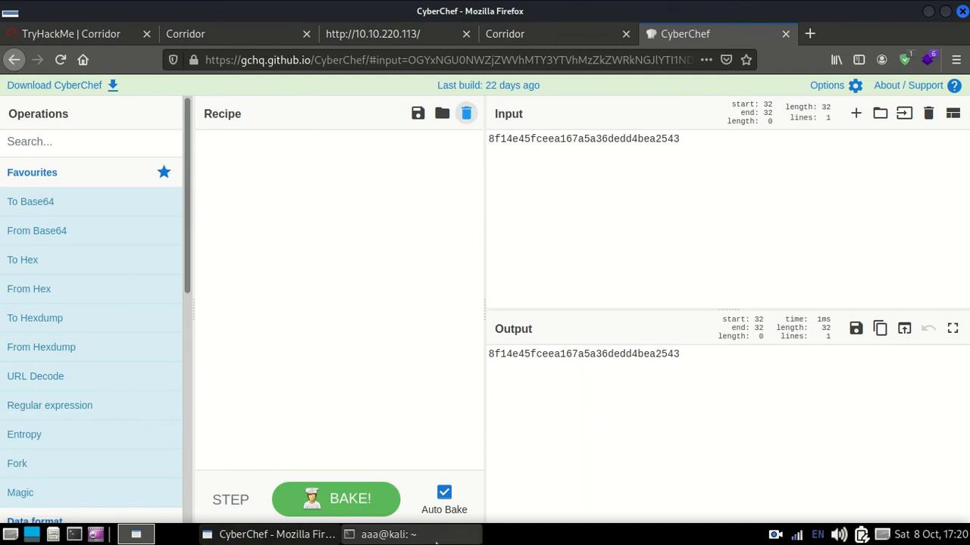
pyautogui.click(388, 534)
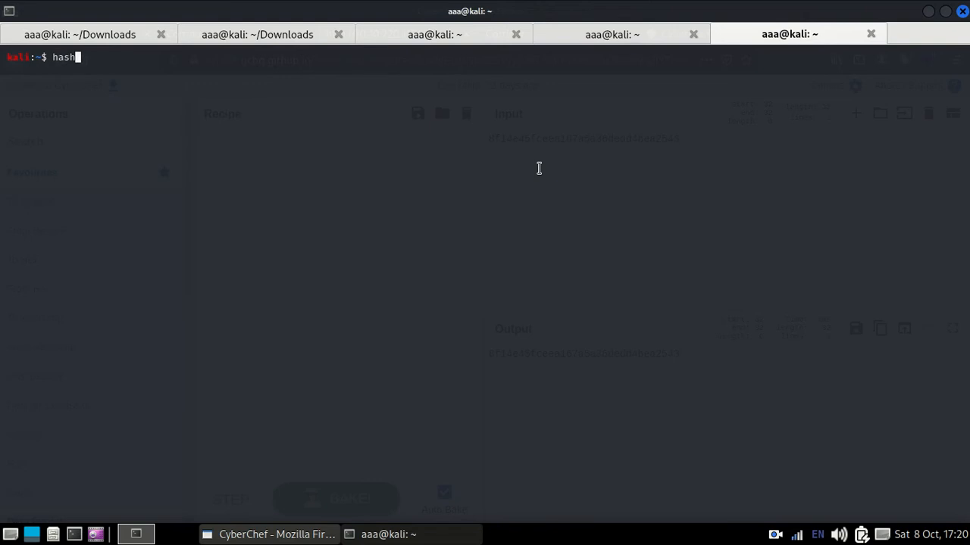
pyautogui.write('-identifier')
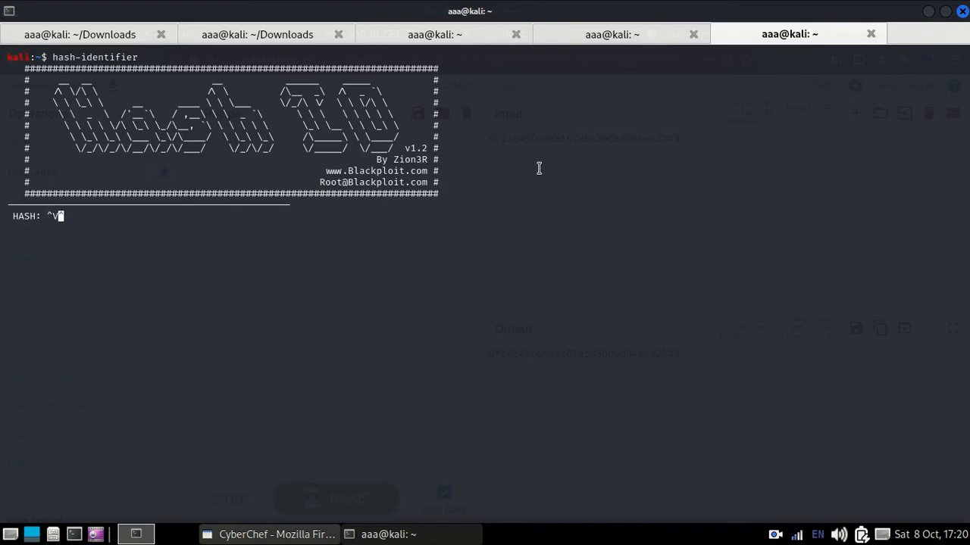
pyautogui.write('8f14e45fceea167a5a36dedd4bea2543')
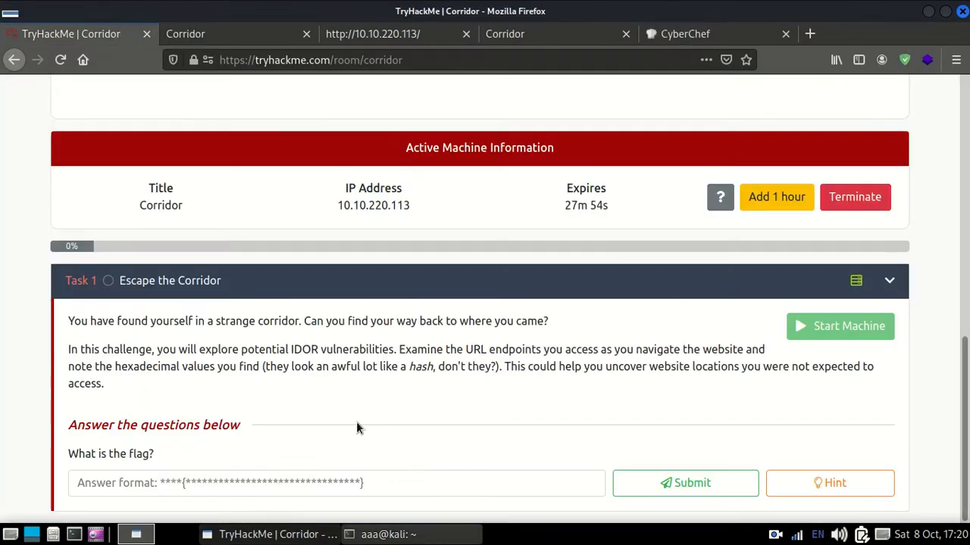
# - Reread the Escape the Corridor task description, then return to CyberChef
pyautogui.doubleClick(420, 367)
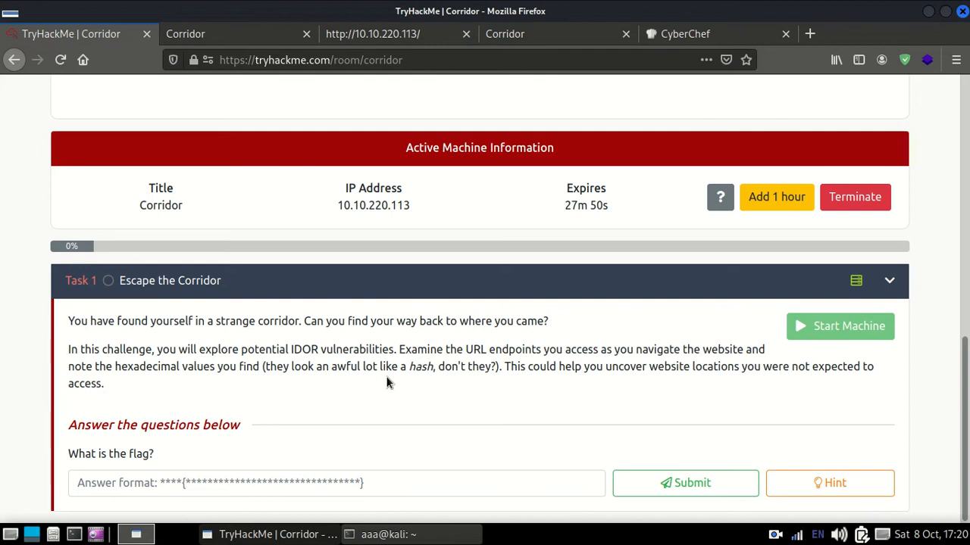
pyautogui.click(387, 534)
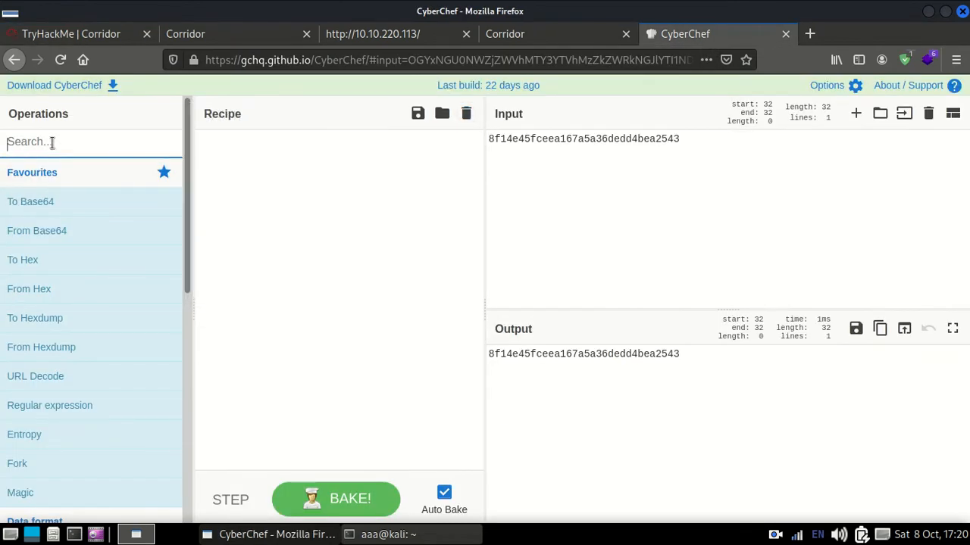
# - Add MD5 to the recipe, yielding cd7fd1517e323f26c6f1b0b6b96e3b3d, and open a blank tab
pyautogui.write('md5')
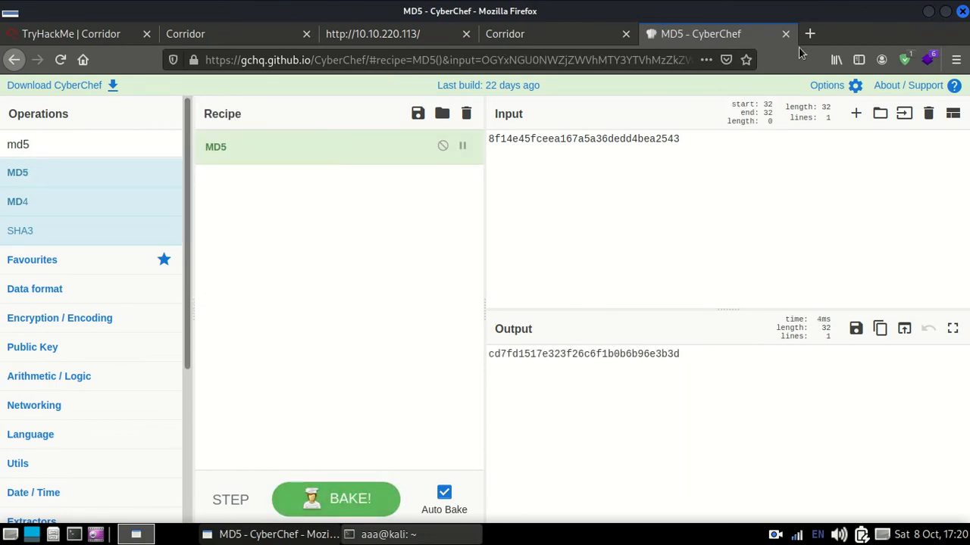
pyautogui.click(808, 33)
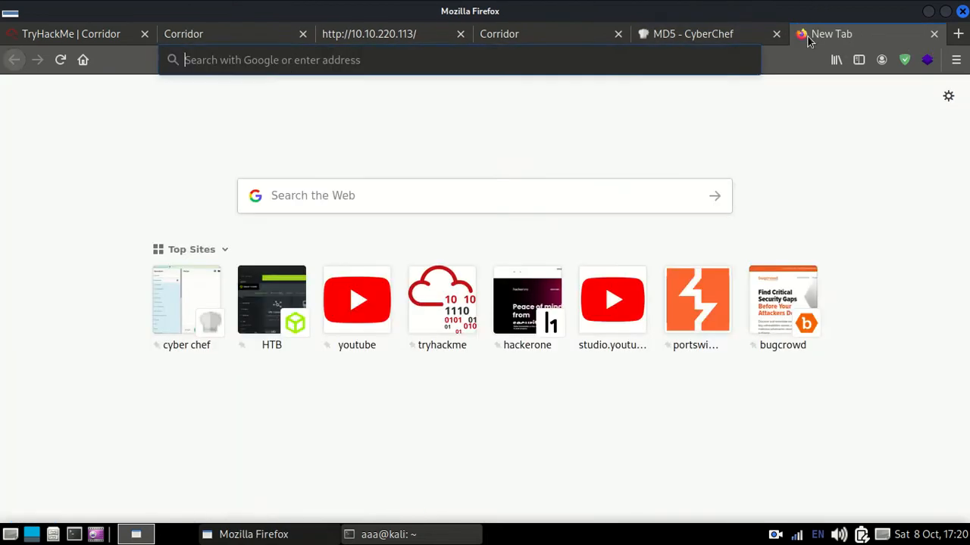
# - Search Google for crackstation and open CrackStation's free hash cracker
pyautogui.write('crackstation')
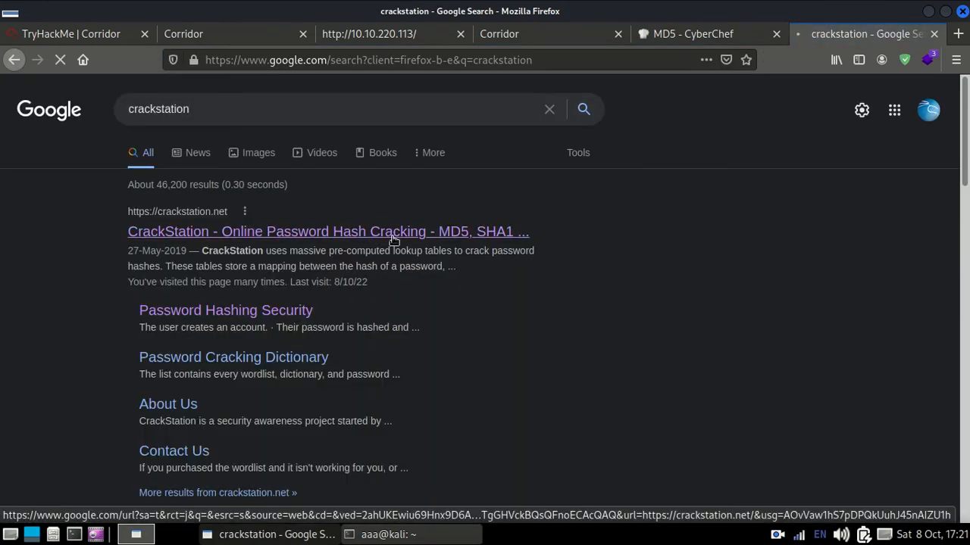
pyautogui.click(328, 232)
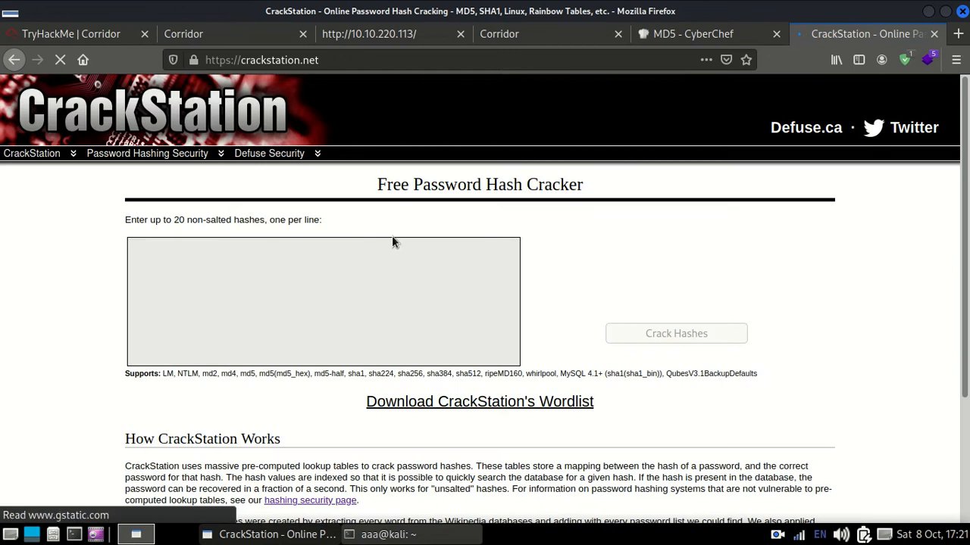
# - Crack 8f14e45fceea167a5a36dedd4bea2543 on CrackStation, revealing it as MD5 of 7
pyautogui.write('8f14e45fceea167a5a36dedd4bea2543')
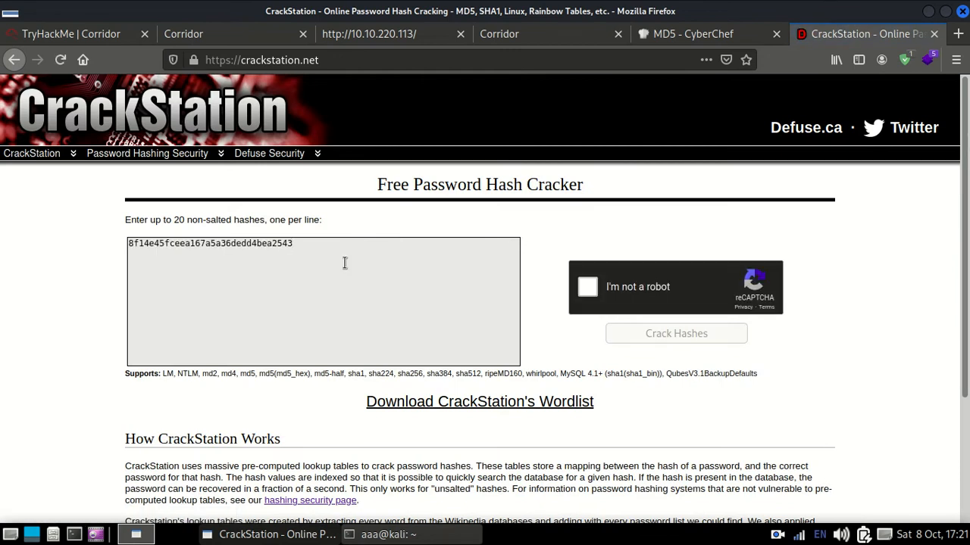
pyautogui.click(588, 286)
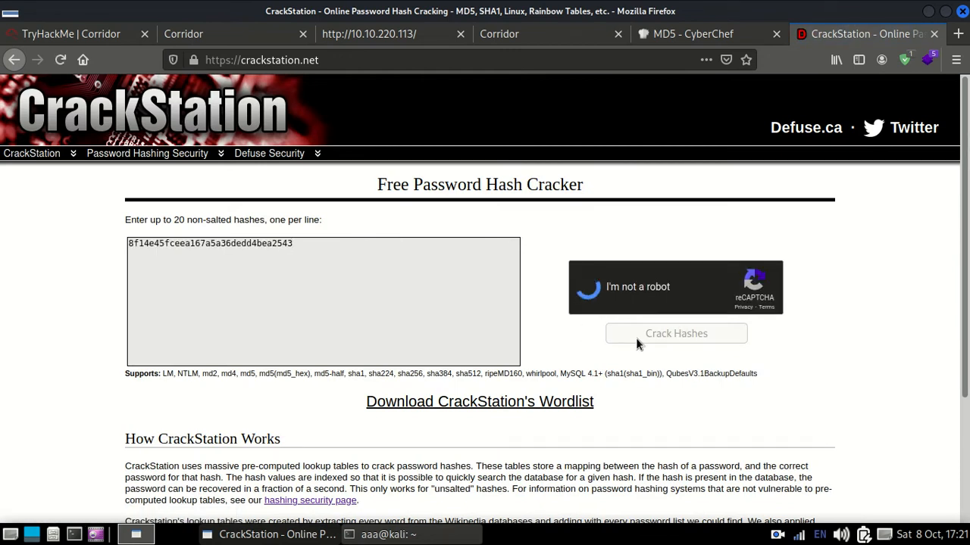
pyautogui.click(590, 287)
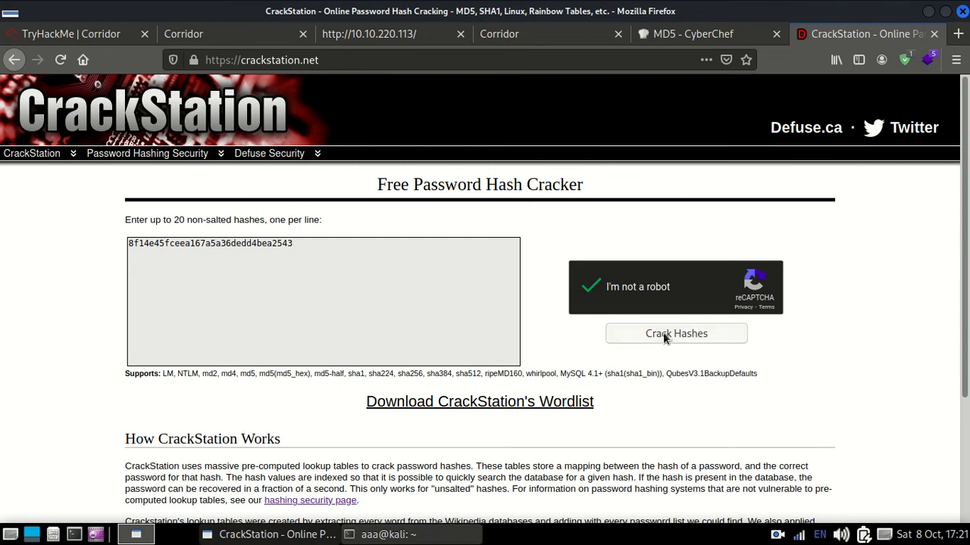
pyautogui.click(674, 333)
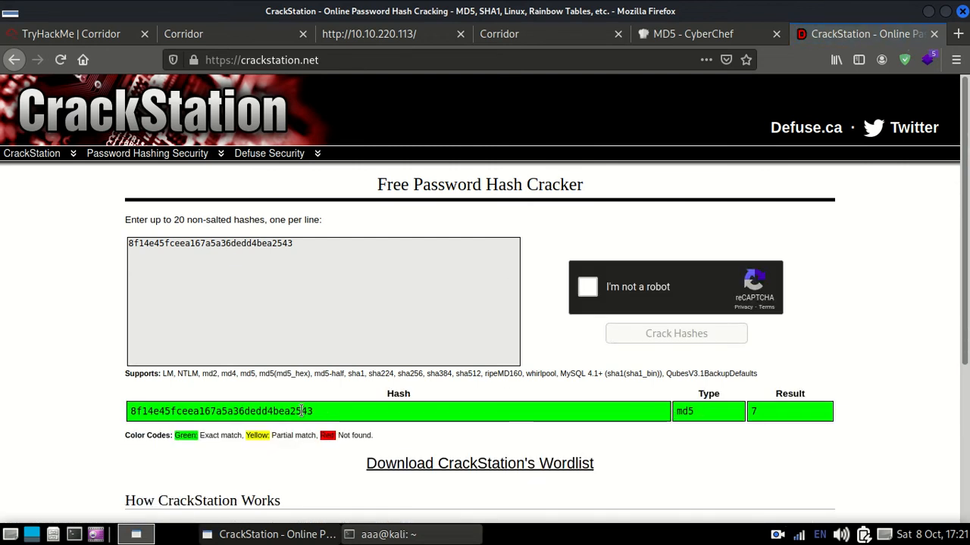
pyautogui.moveTo(740, 403)
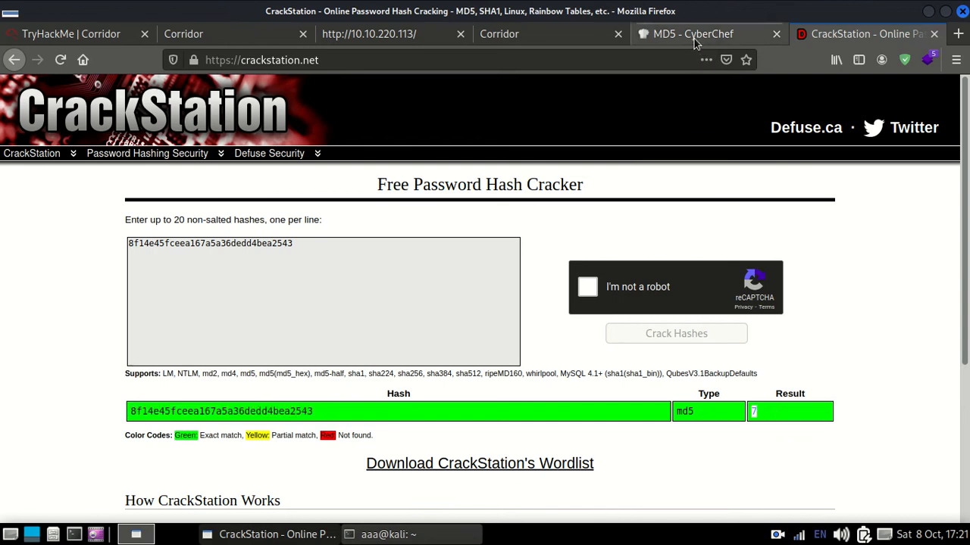
pyautogui.click(184, 34)
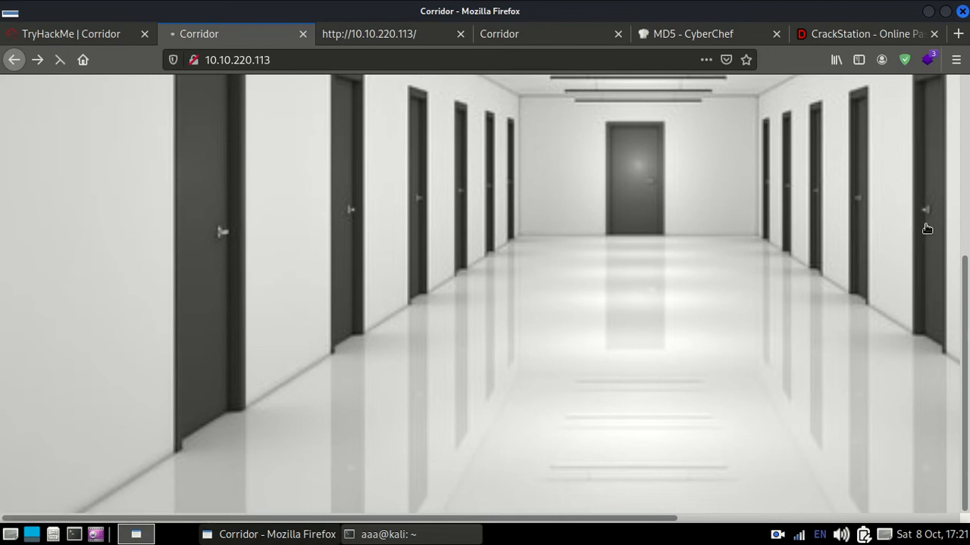
# - Open another door along the corridor
pyautogui.click(641, 174)
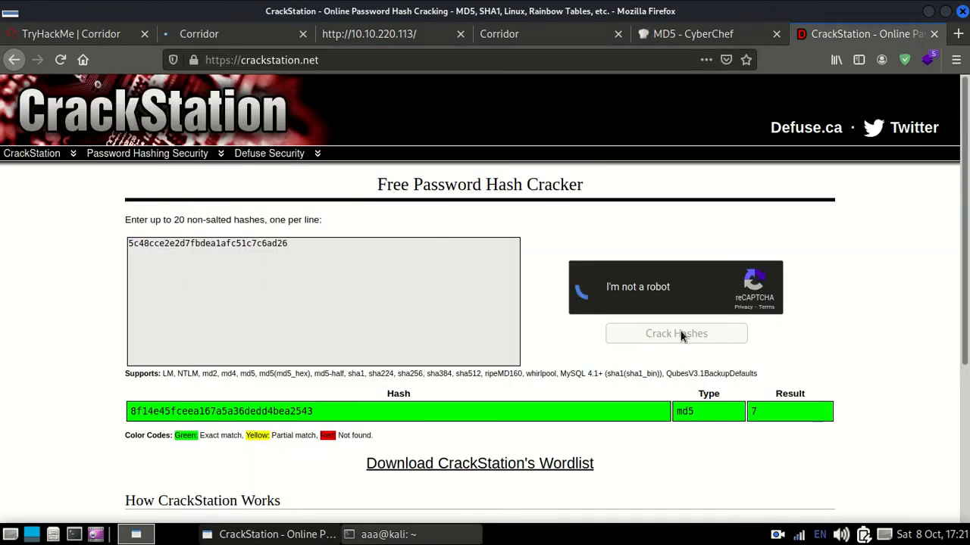
pyautogui.click(675, 334)
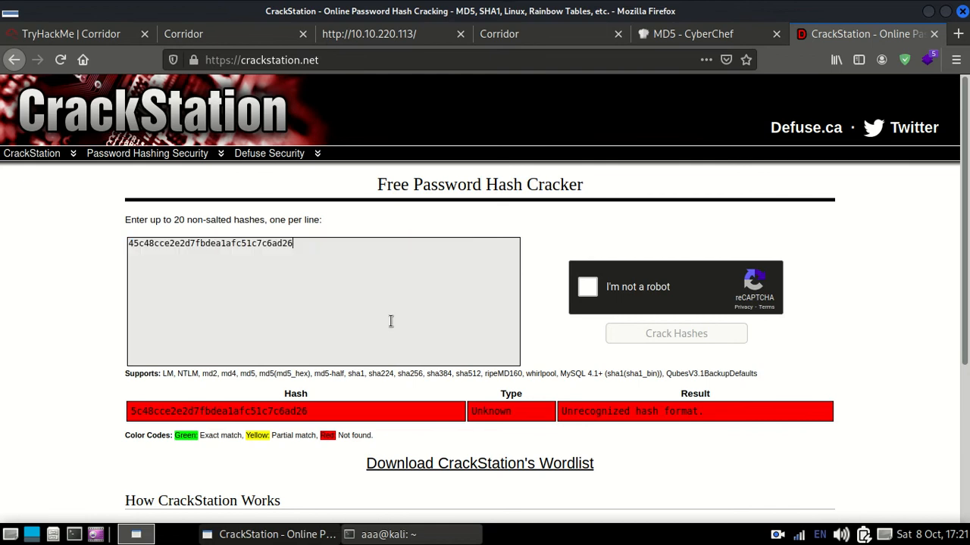
pyautogui.click(587, 286)
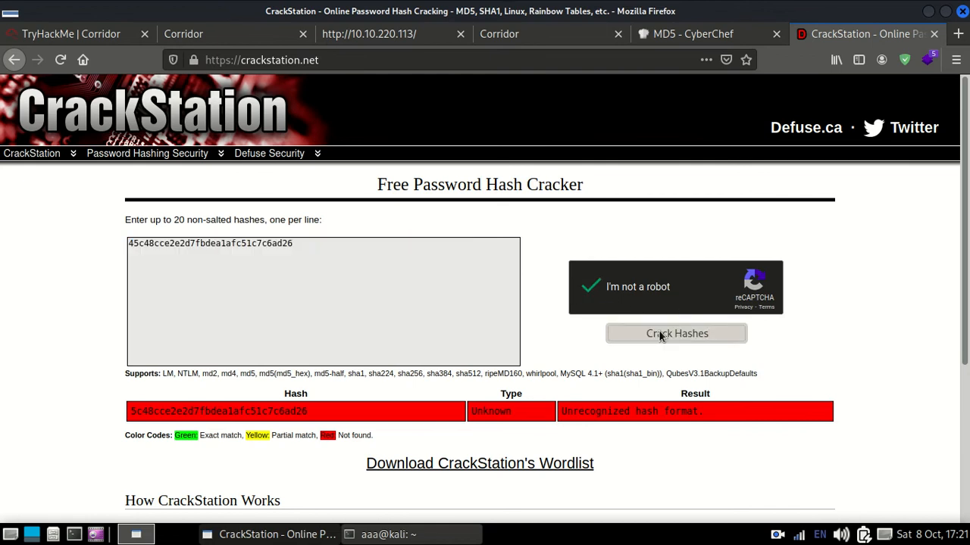
pyautogui.click(676, 333)
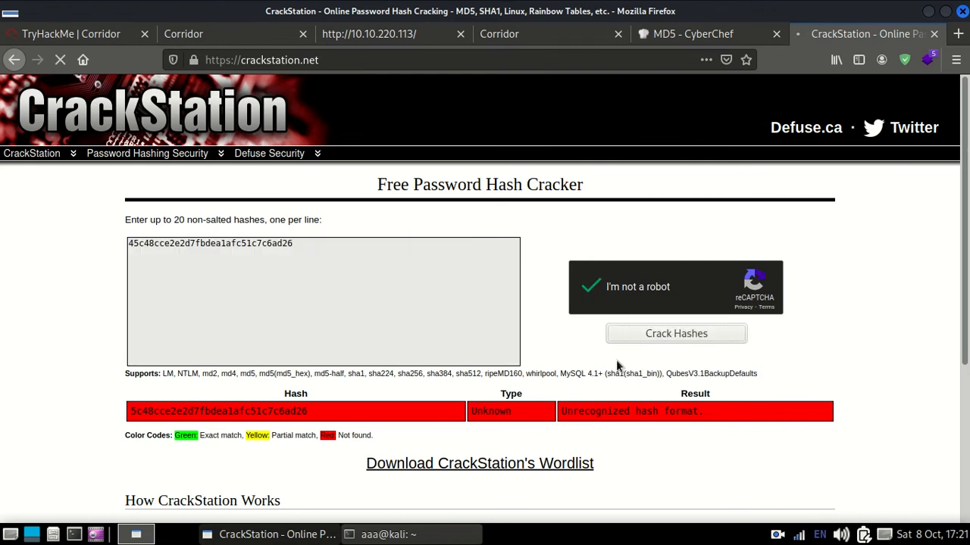
pyautogui.click(675, 333)
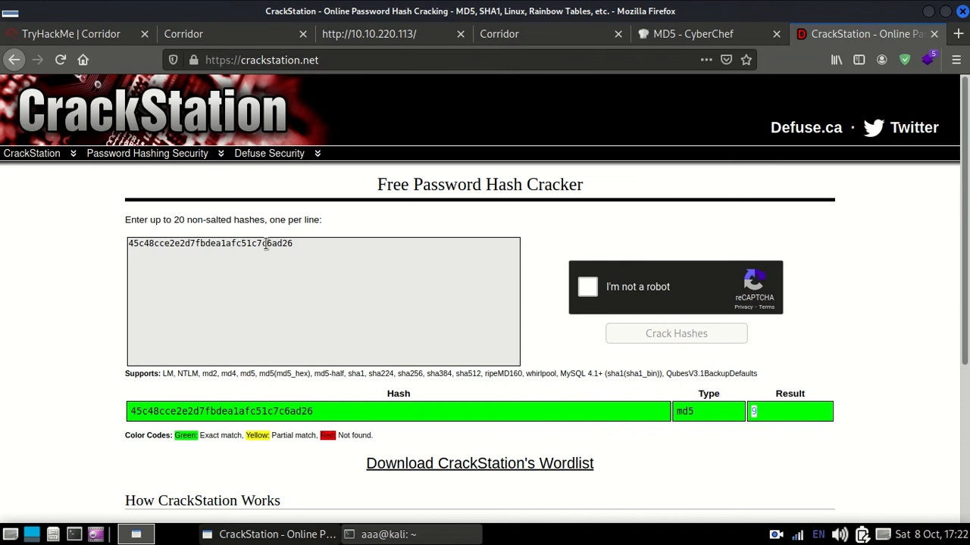
pyautogui.click(368, 33)
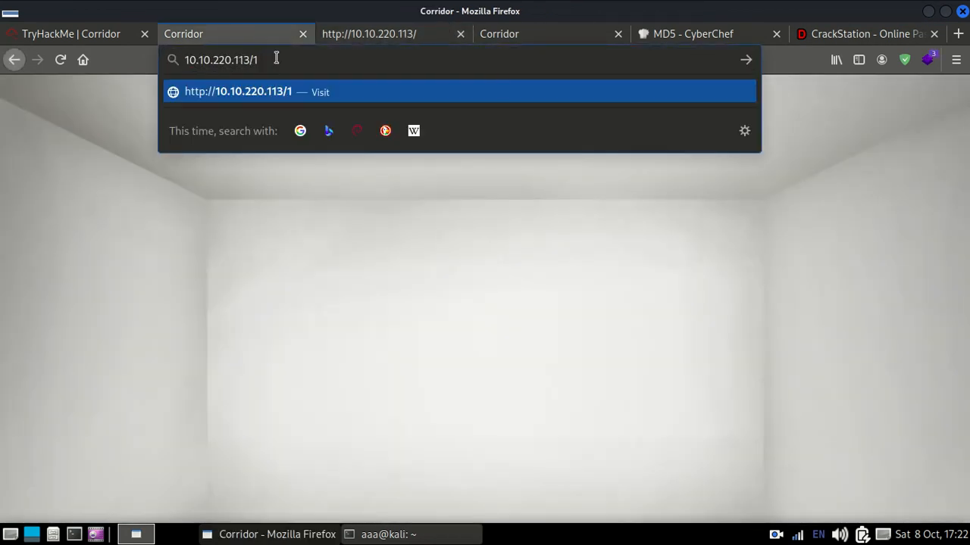
# - Remove the room number from the Corridor address to test other room paths
pyautogui.press('BackSpace')
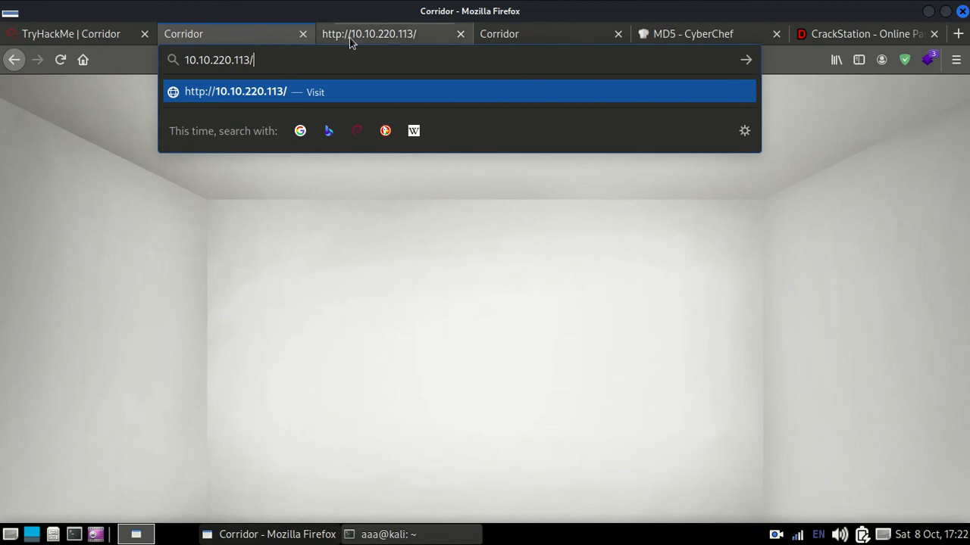
pyautogui.click(550, 33)
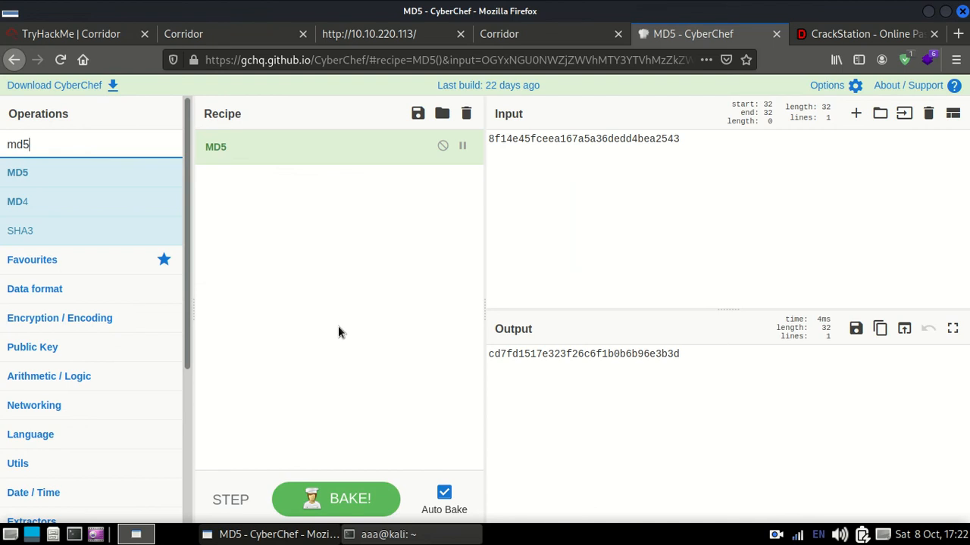
# - Hash 9 and then 0 with MD5, copying cfcd208495d565ef66e7dff9f98764da
pyautogui.tripleClick(583, 139)
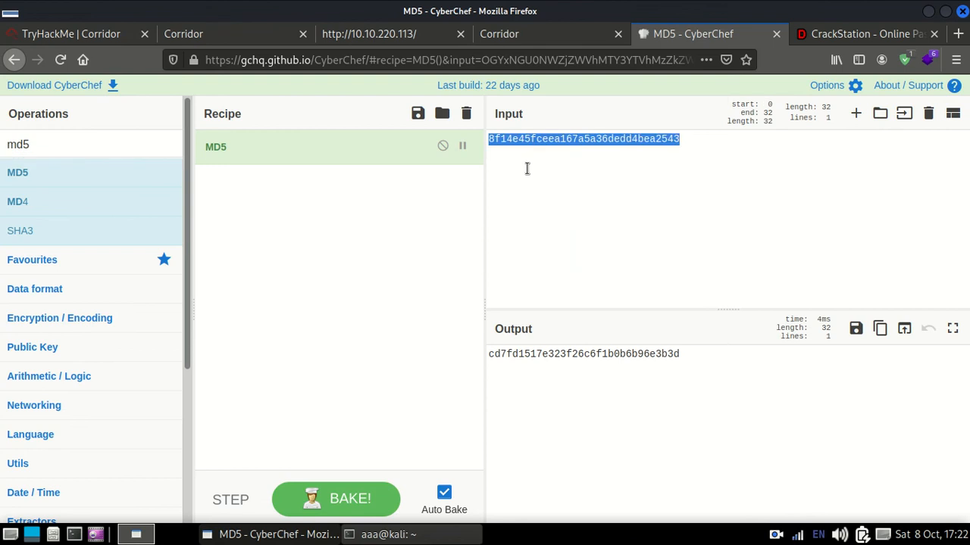
pyautogui.write('9')
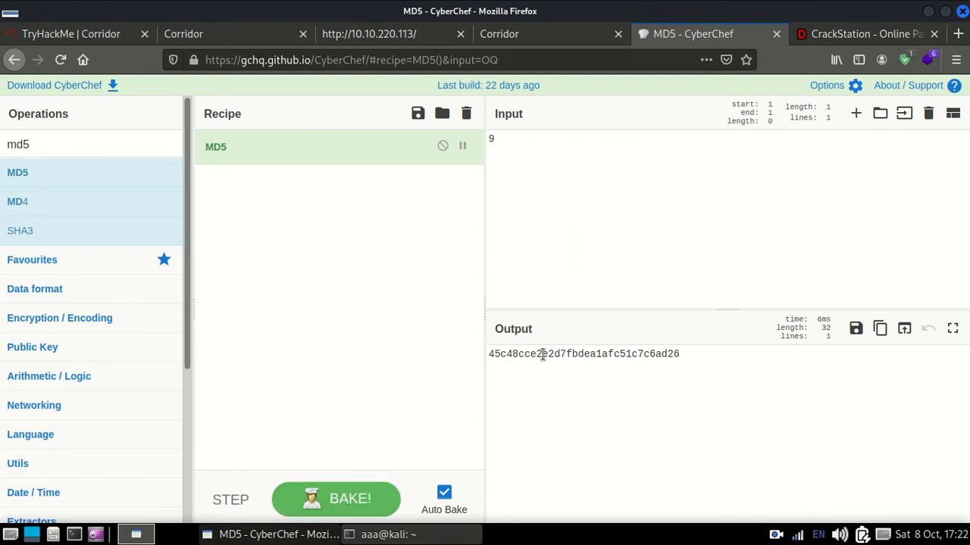
pyautogui.click(863, 34)
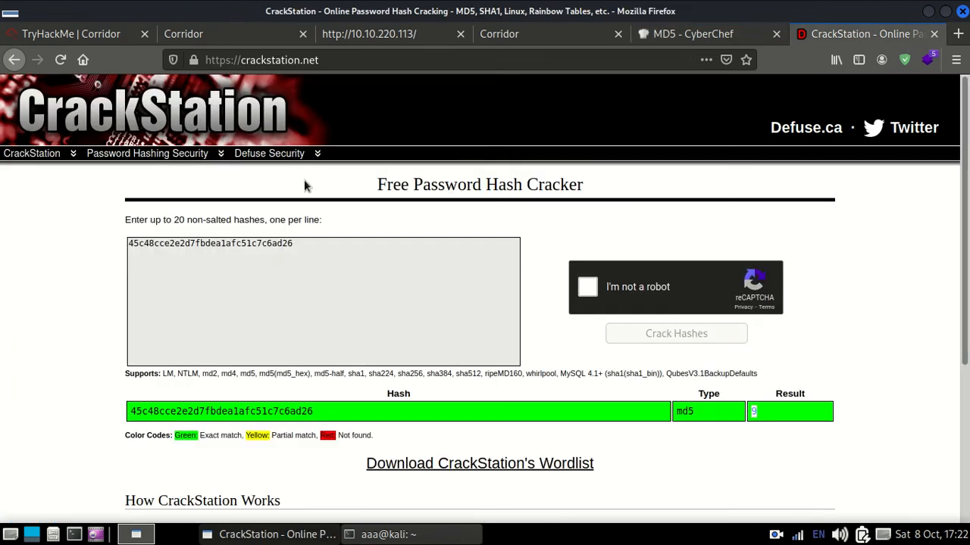
pyautogui.click(689, 33)
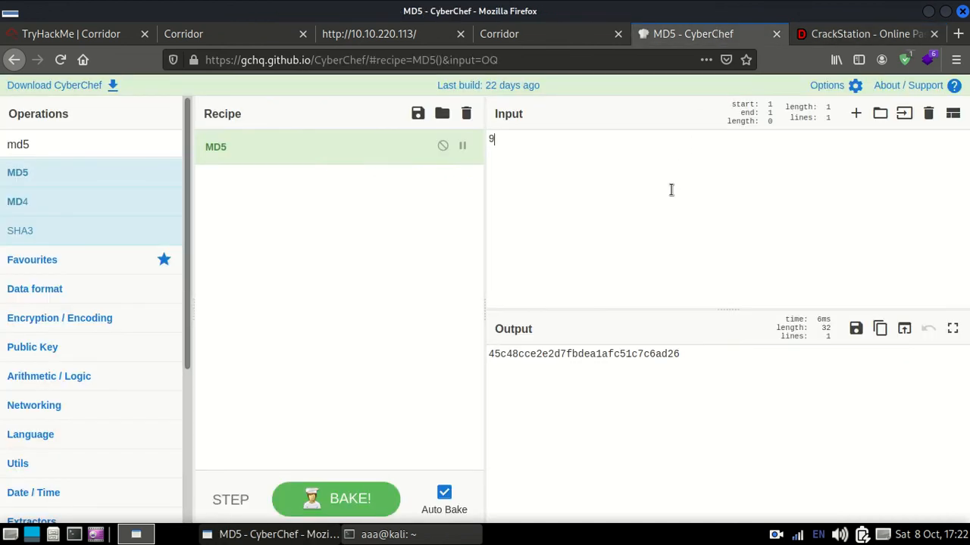
pyautogui.write('0')
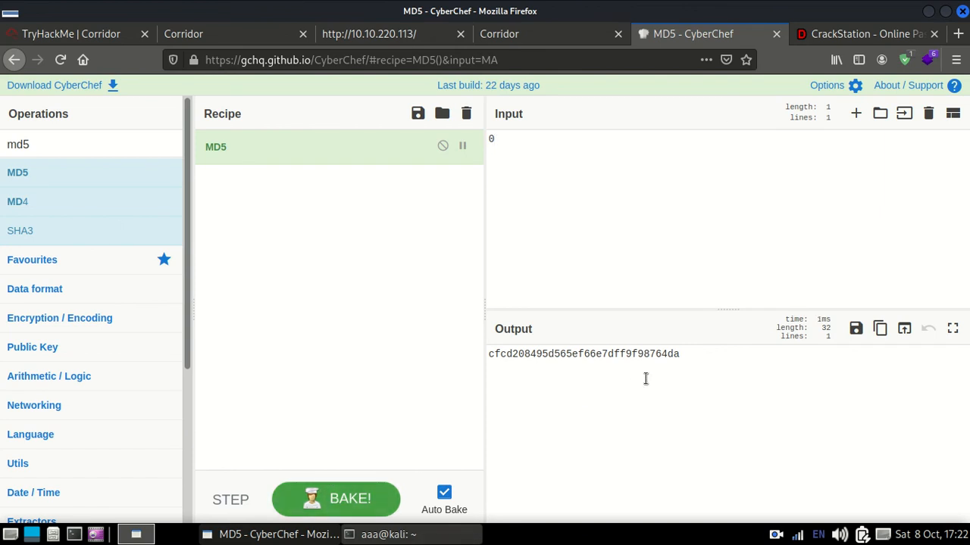
pyautogui.tripleClick(583, 353)
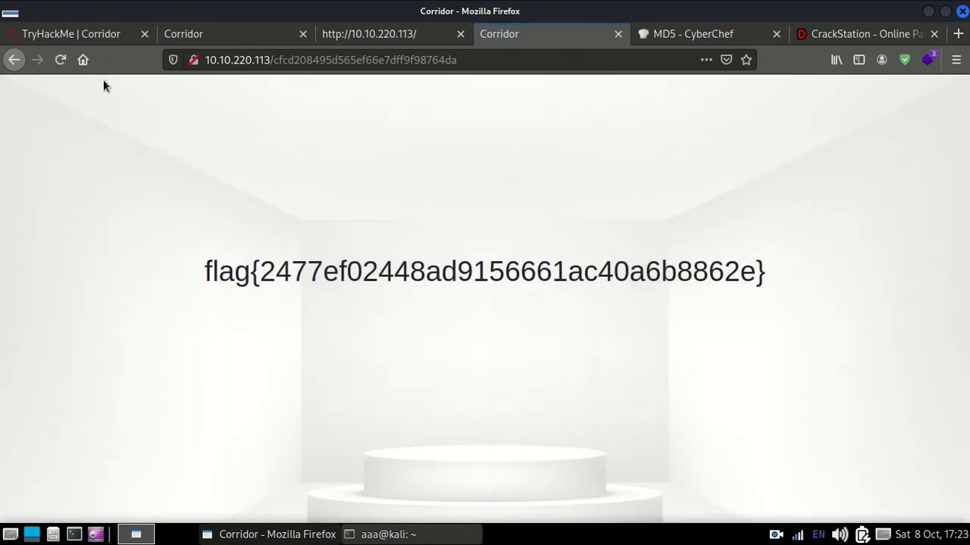
# - Return to the TryHackMe Corridor room page with the copied flag
pyautogui.click(71, 33)
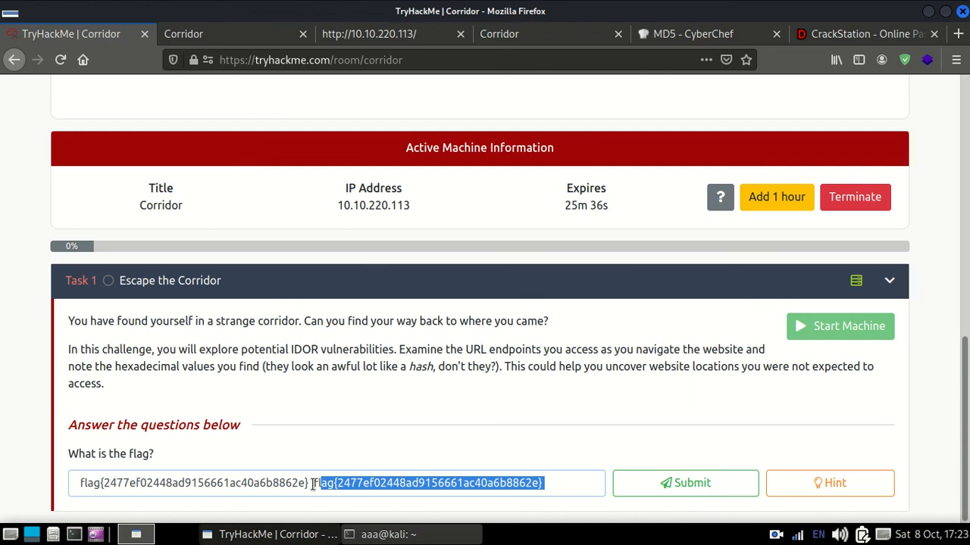
# - Submit flag{2477ef02448ad9156661ac40a6b8862e}, resubmitting after the first rejection
pyautogui.click(684, 482)
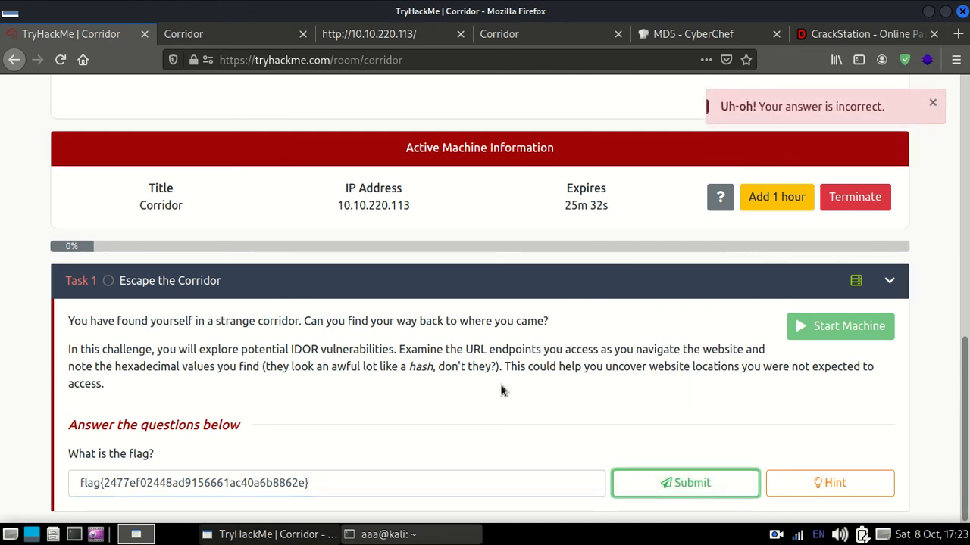
pyautogui.moveTo(394, 464)
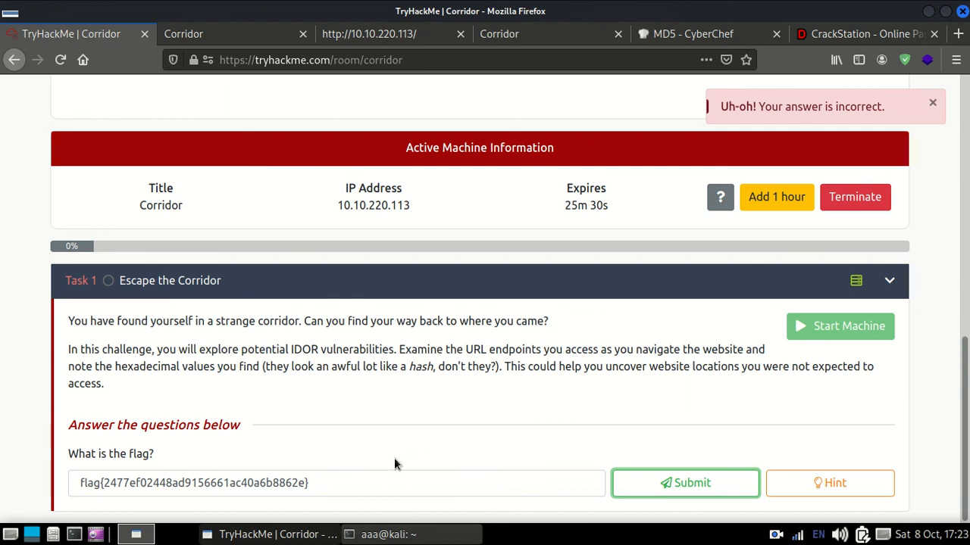
pyautogui.click(684, 483)
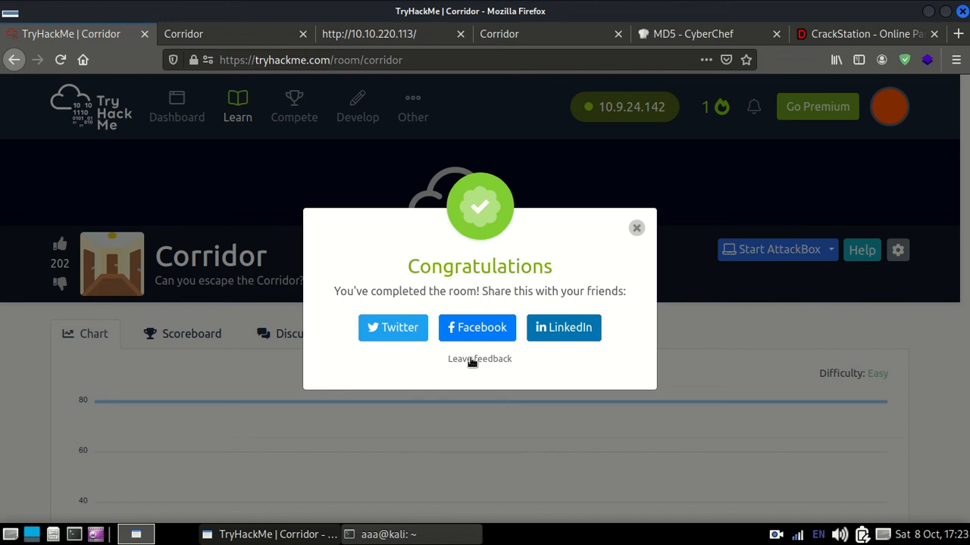
pyautogui.moveTo(684, 490)
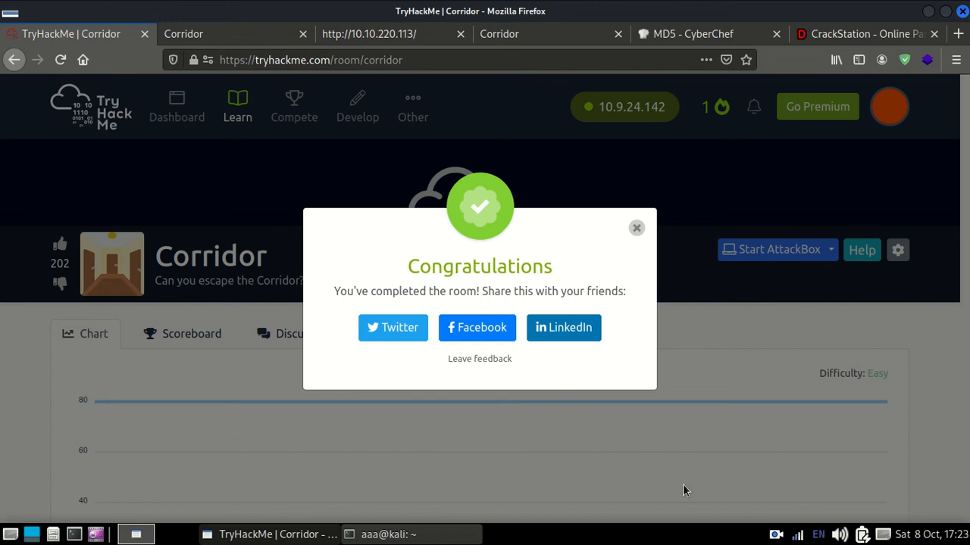